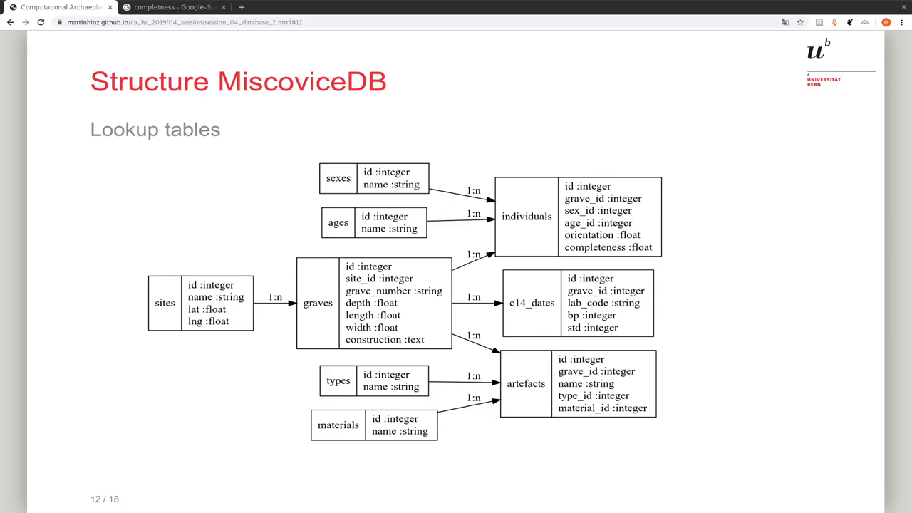
mouse_move(708, 339)
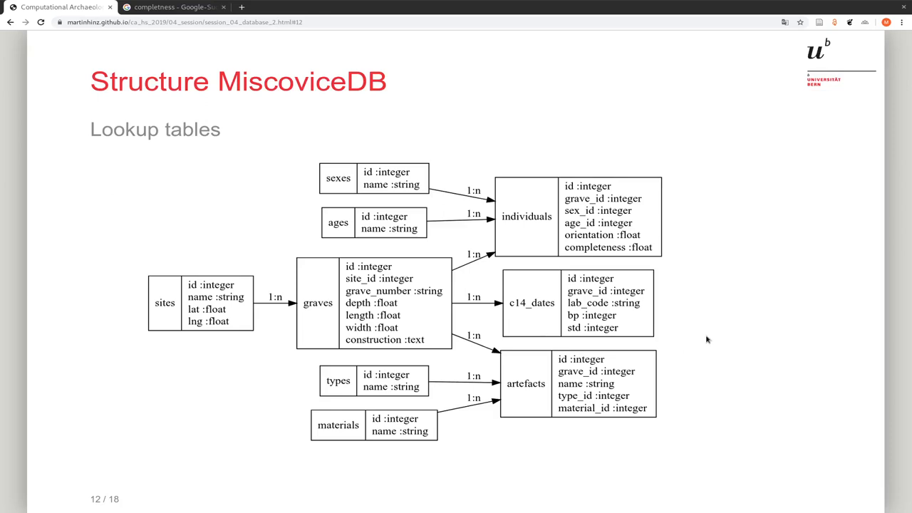
mouse_move(213, 300)
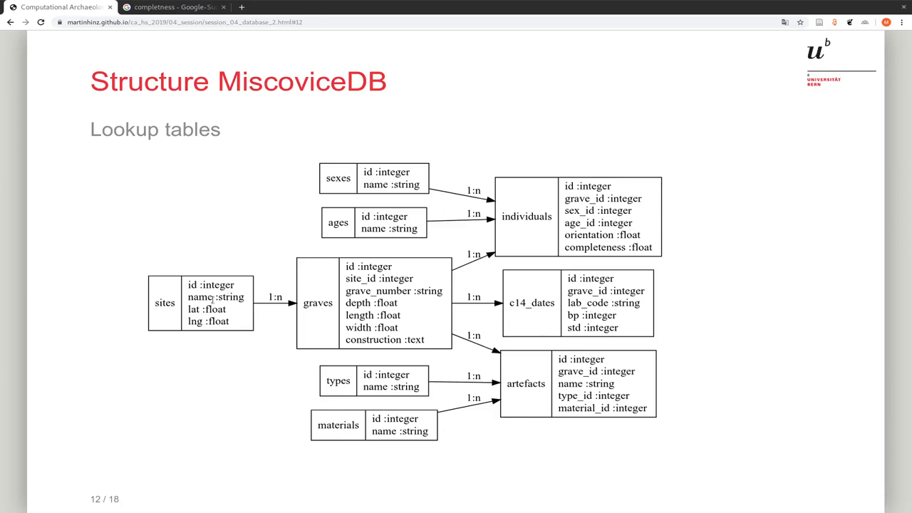
mouse_move(317, 303)
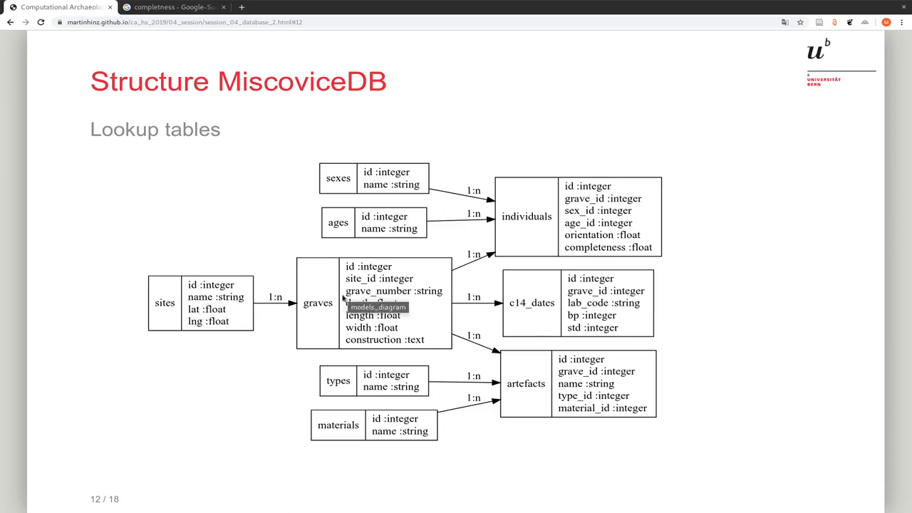
mouse_move(563, 221)
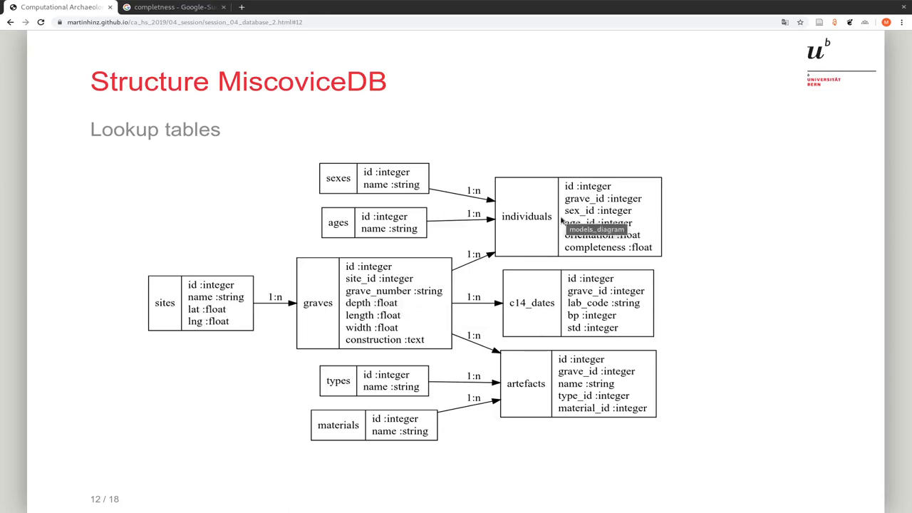
mouse_move(577, 286)
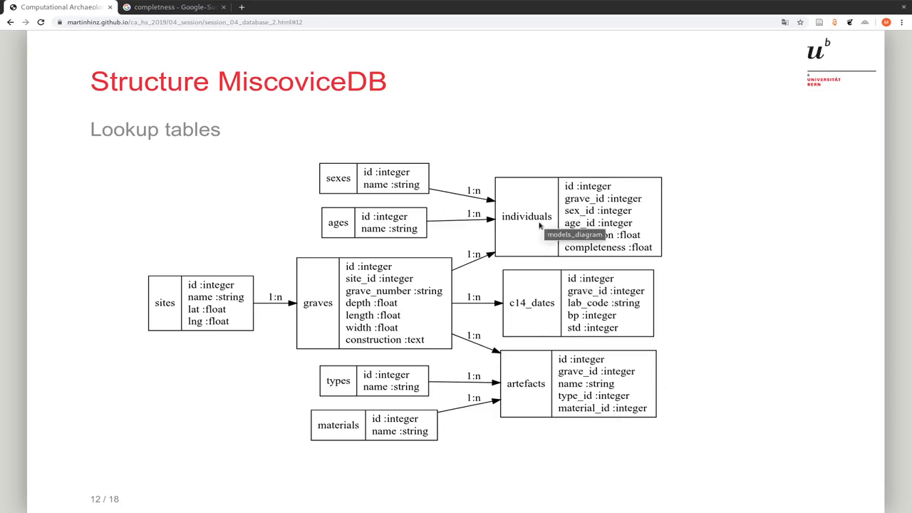
mouse_move(614, 217)
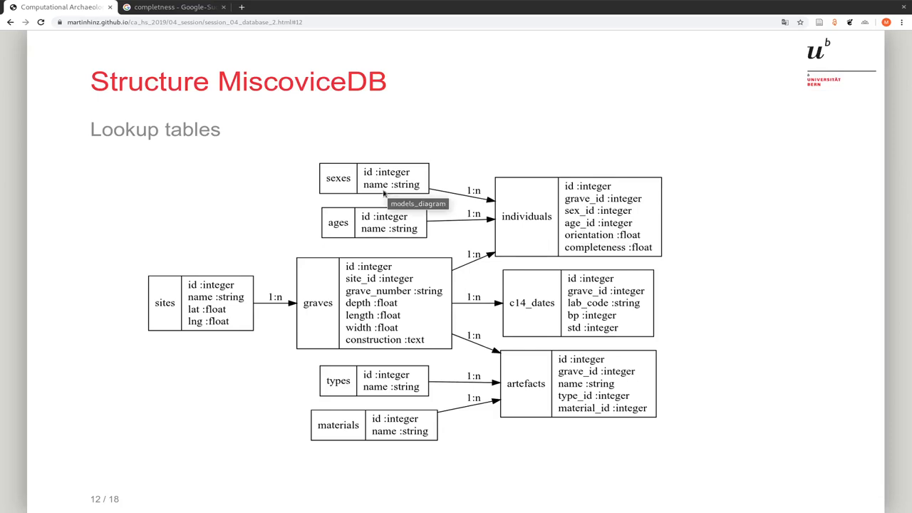
mouse_move(391, 184)
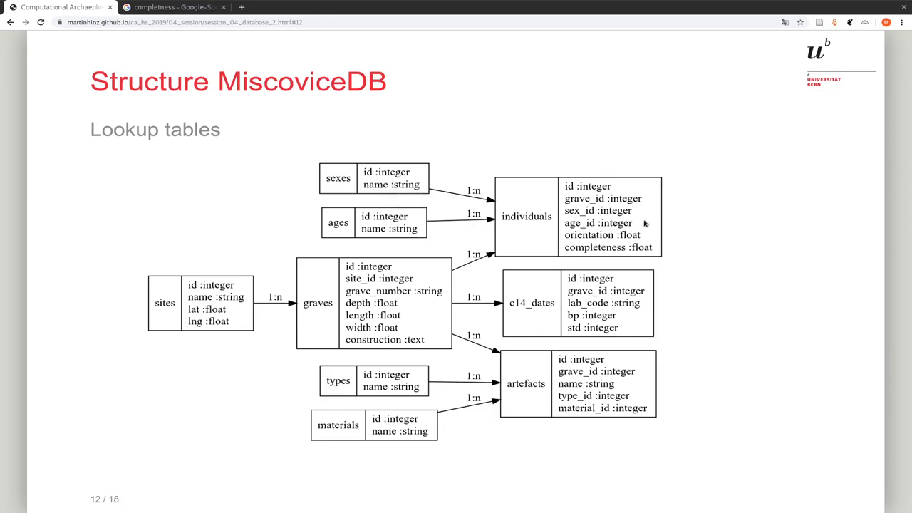
mouse_move(603, 371)
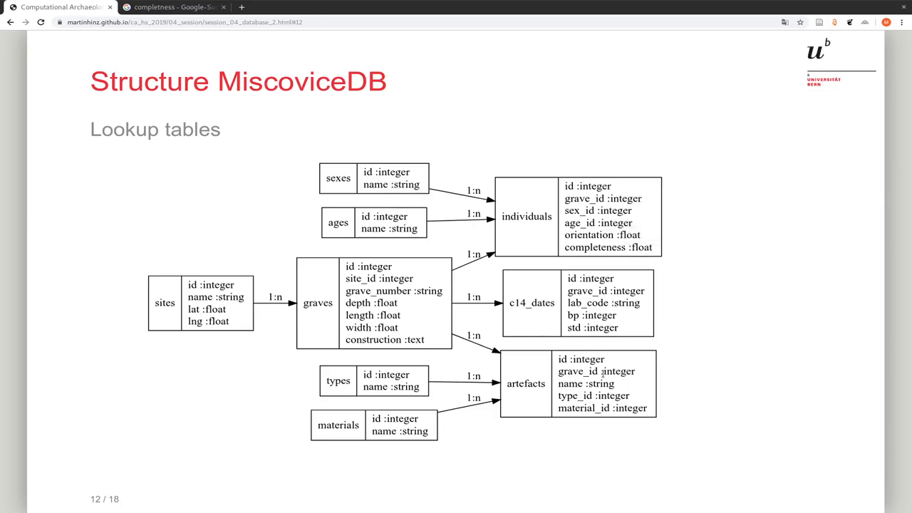
mouse_move(596, 371)
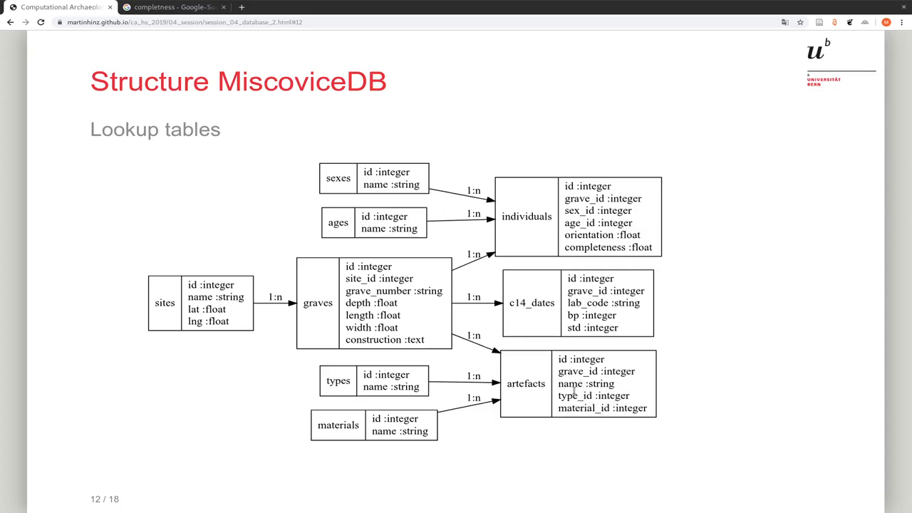
mouse_move(670, 407)
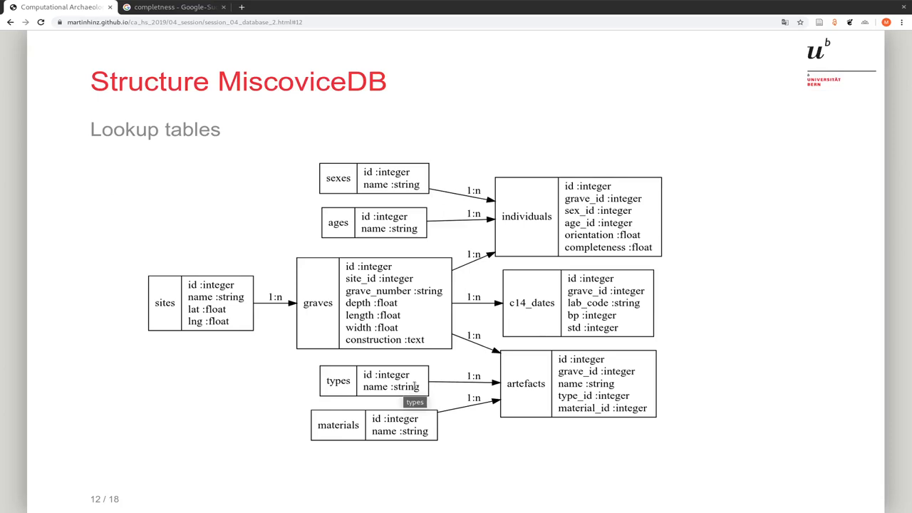
mouse_move(434, 334)
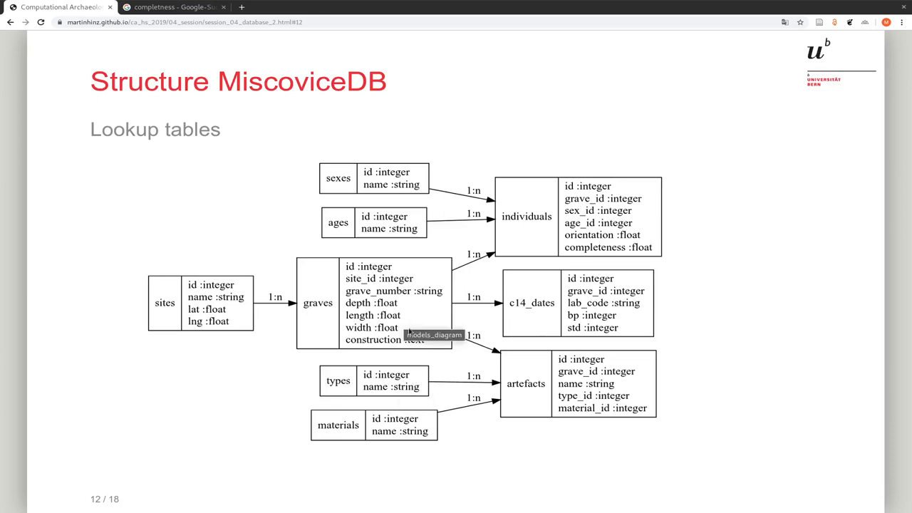
mouse_move(408, 336)
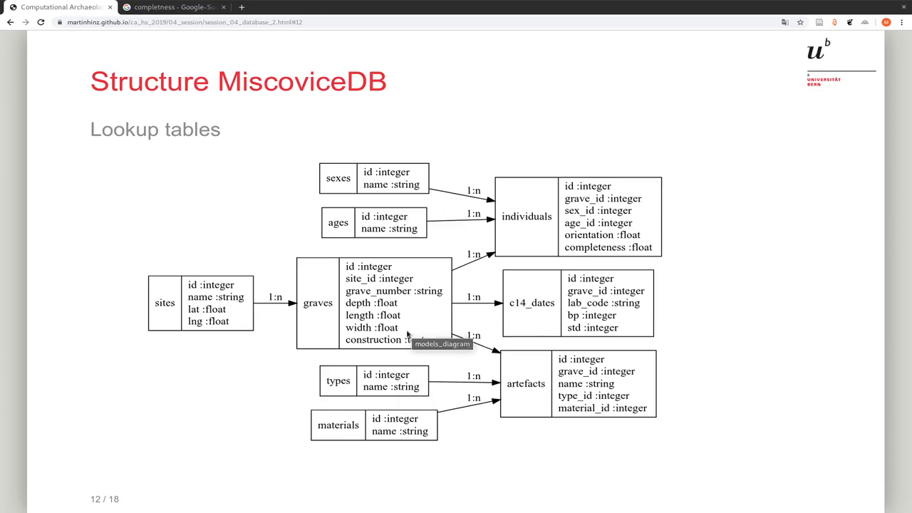
mouse_move(406, 334)
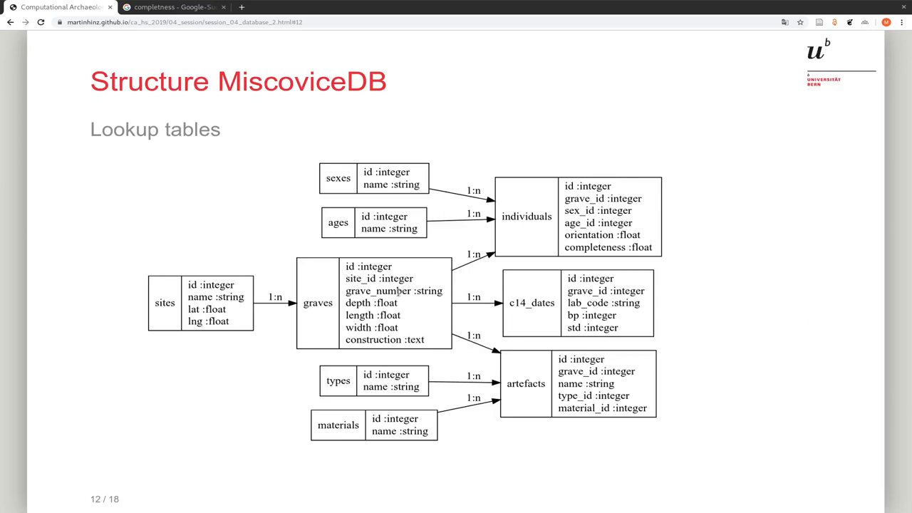
mouse_move(518, 295)
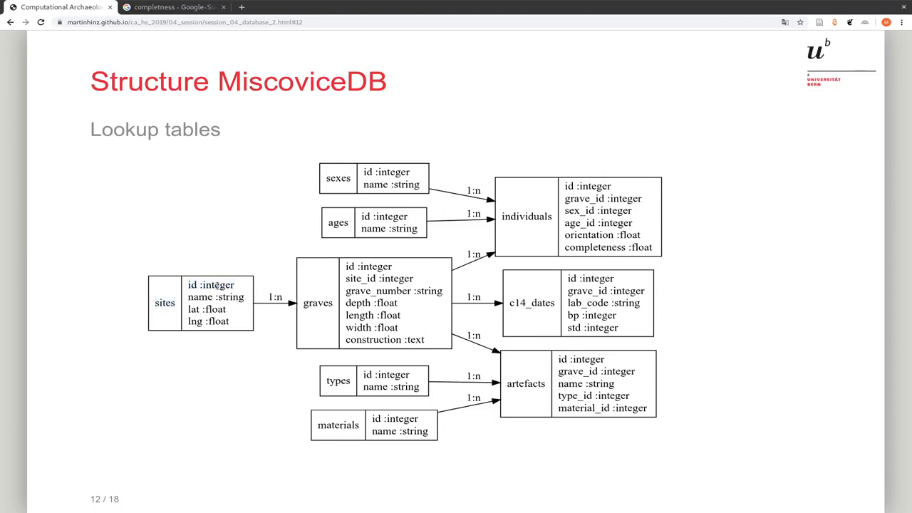
mouse_move(217, 297)
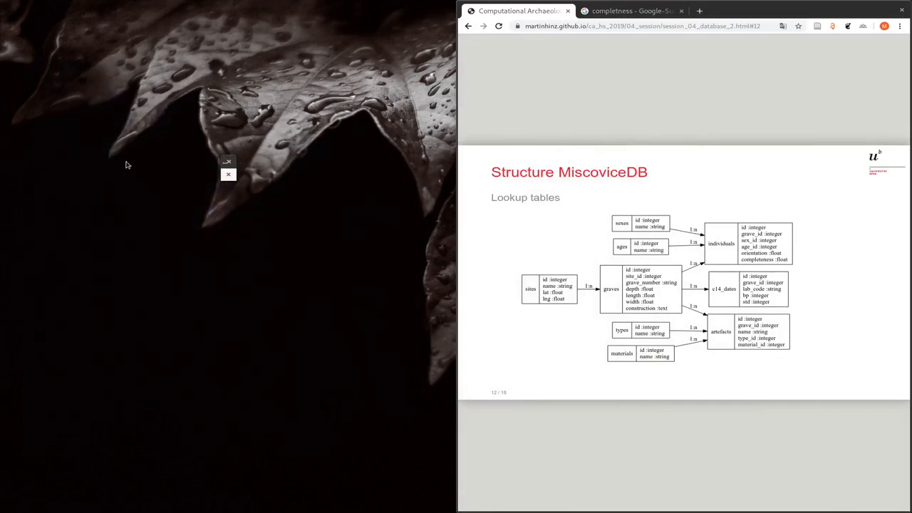
Close the completeness search tab in Chrome, keeping the MiscoviceDB structure slide
click(228, 175)
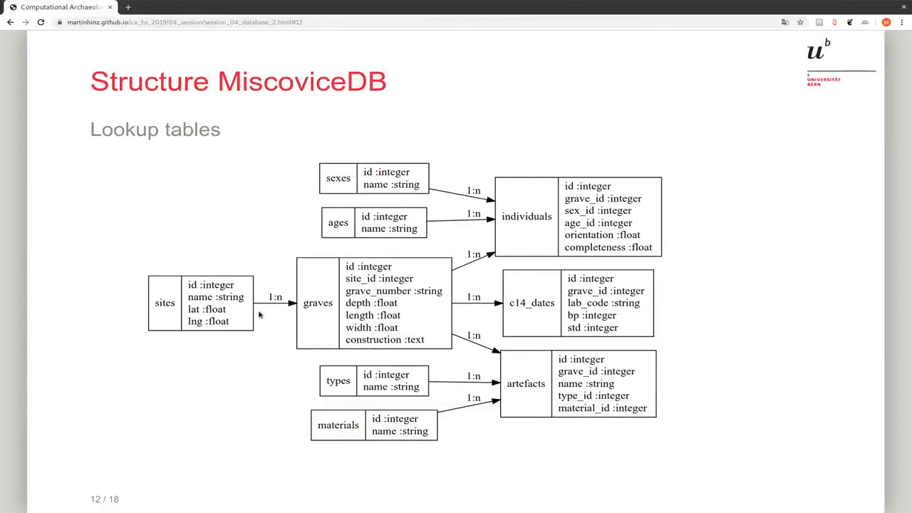
mouse_move(291, 219)
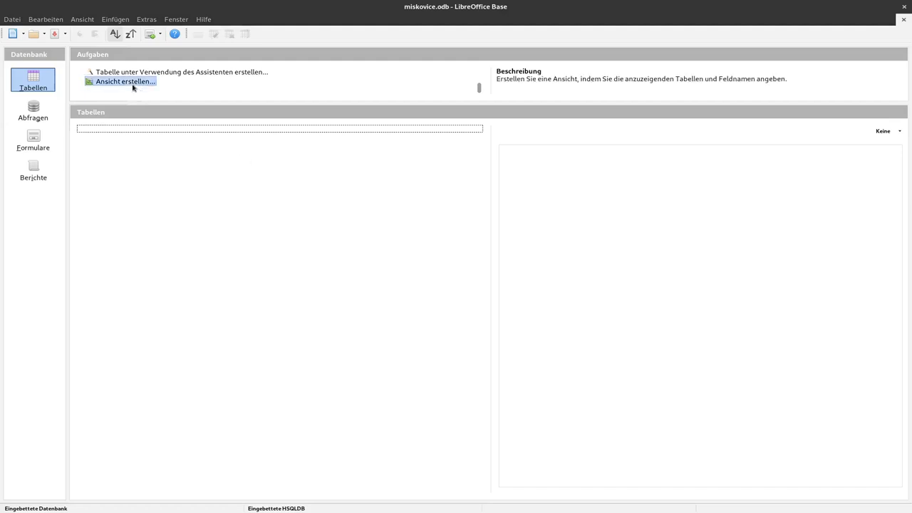
mouse_move(181, 71)
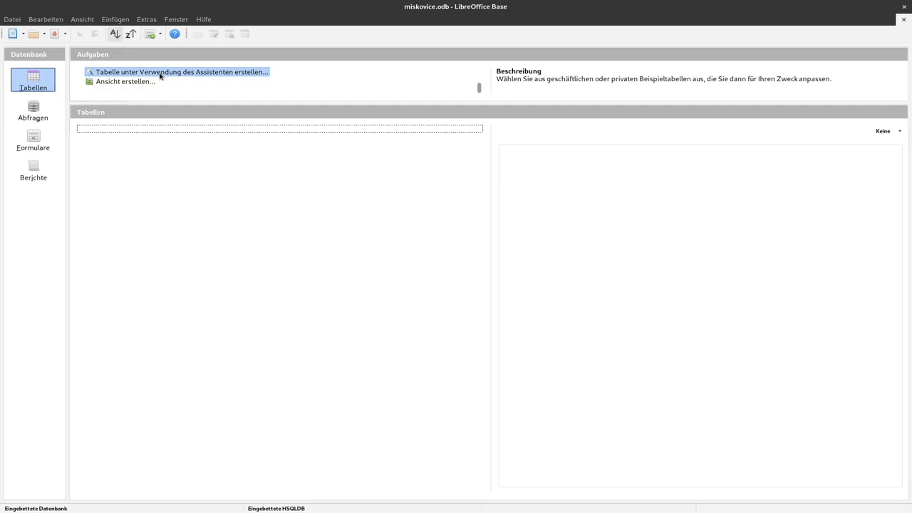
mouse_move(225, 74)
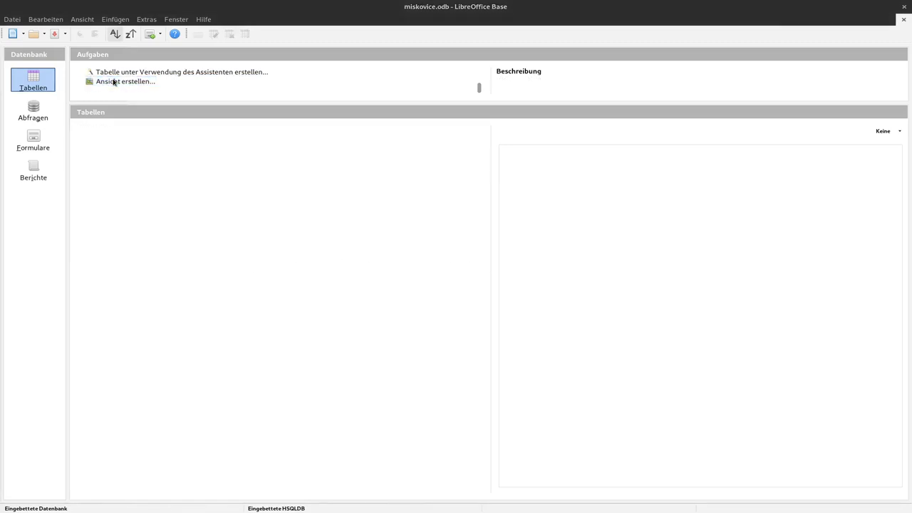
Discard an empty view design, then start a new table design, Tabelle1
click(126, 81)
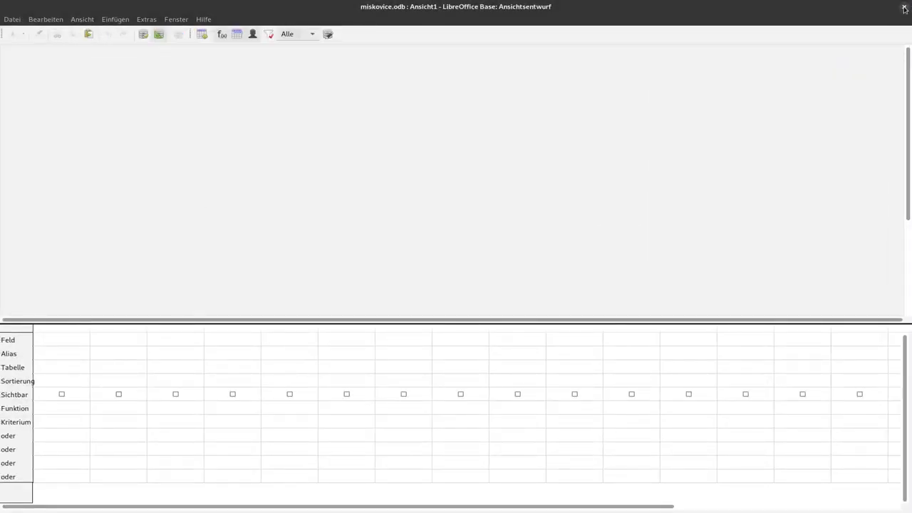
click(903, 8)
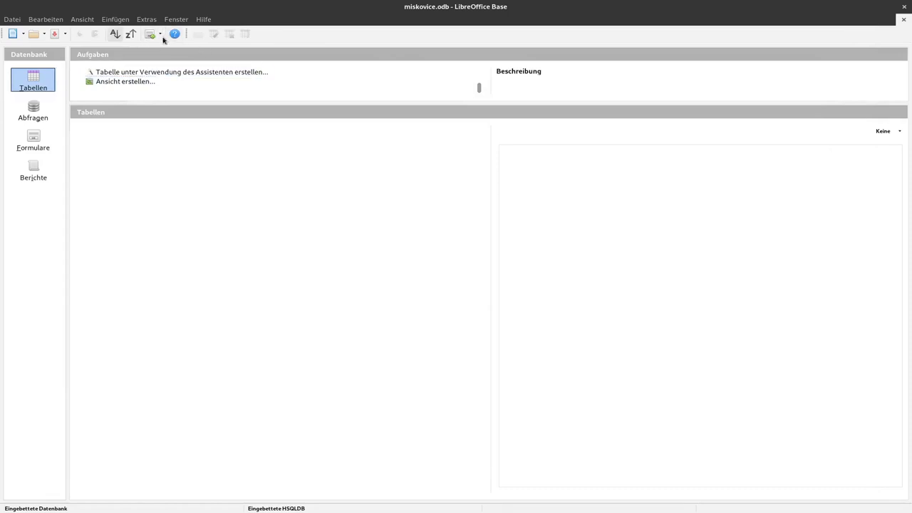
click(160, 33)
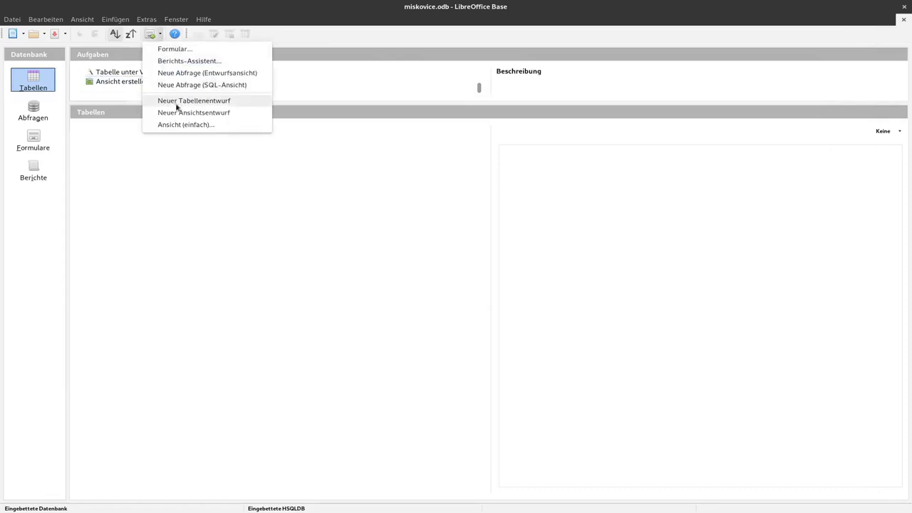
mouse_move(190, 107)
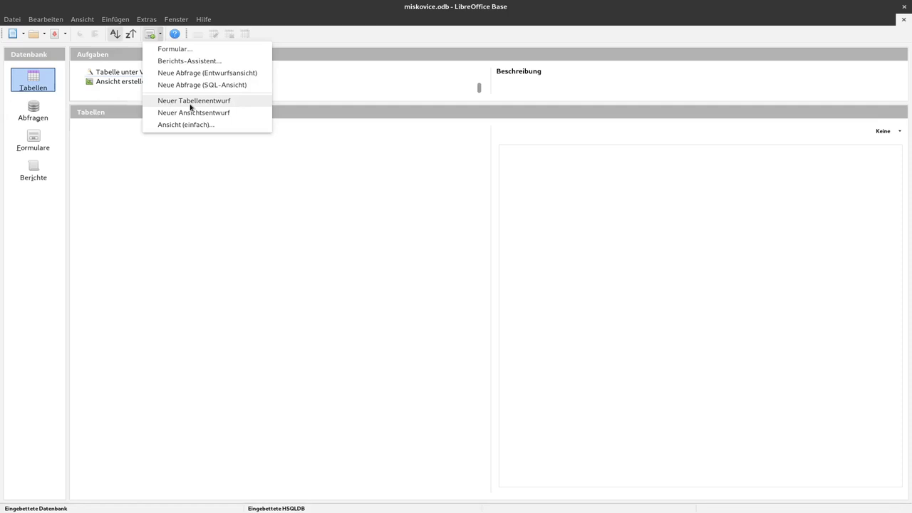
click(194, 101)
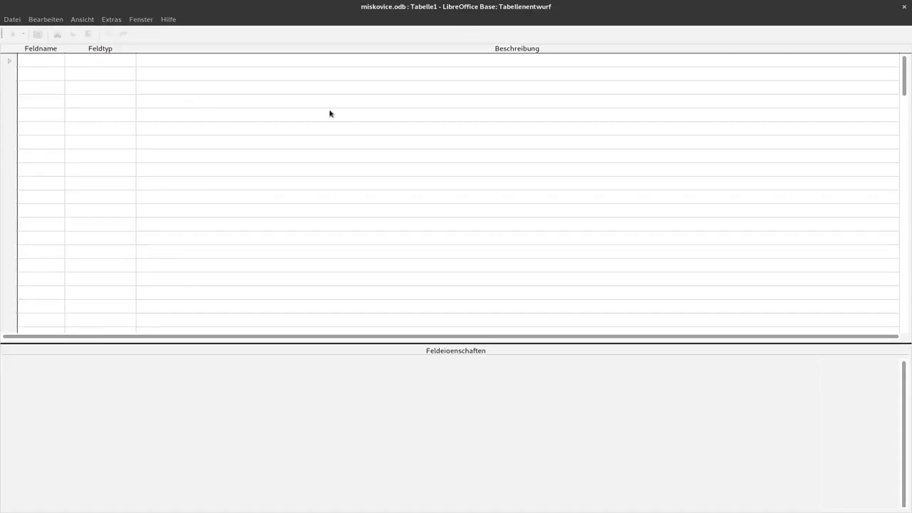
mouse_move(526, 96)
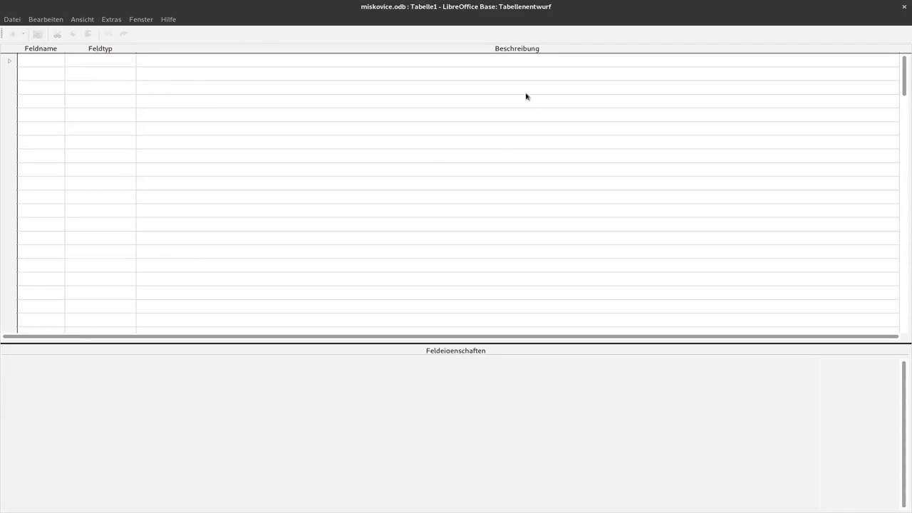
mouse_move(502, 88)
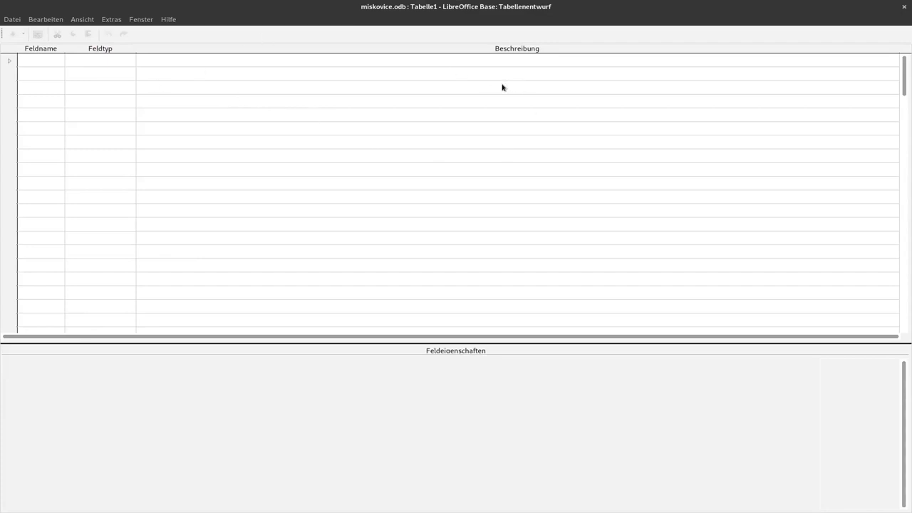
mouse_move(499, 85)
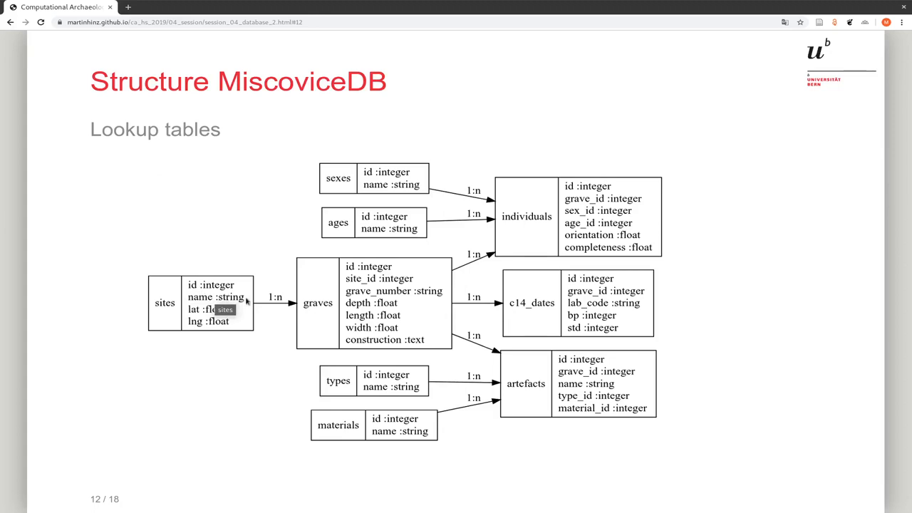
mouse_move(235, 313)
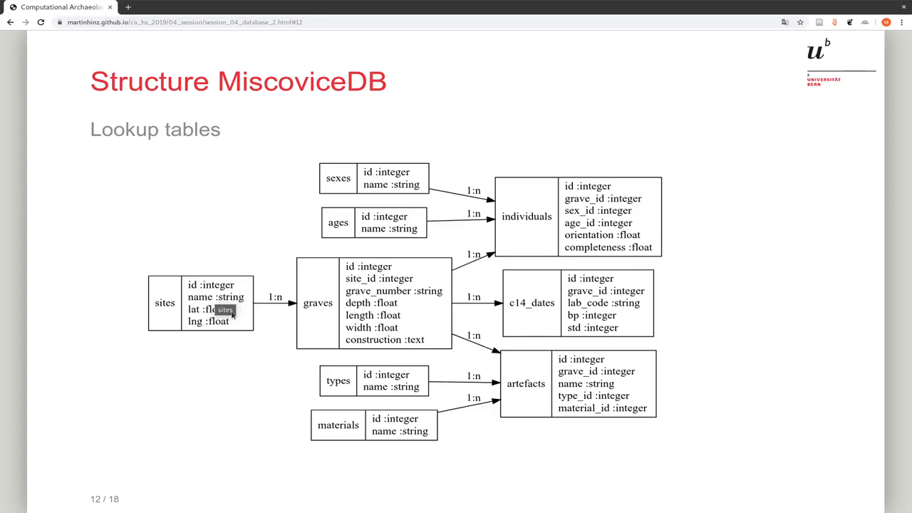
mouse_move(230, 362)
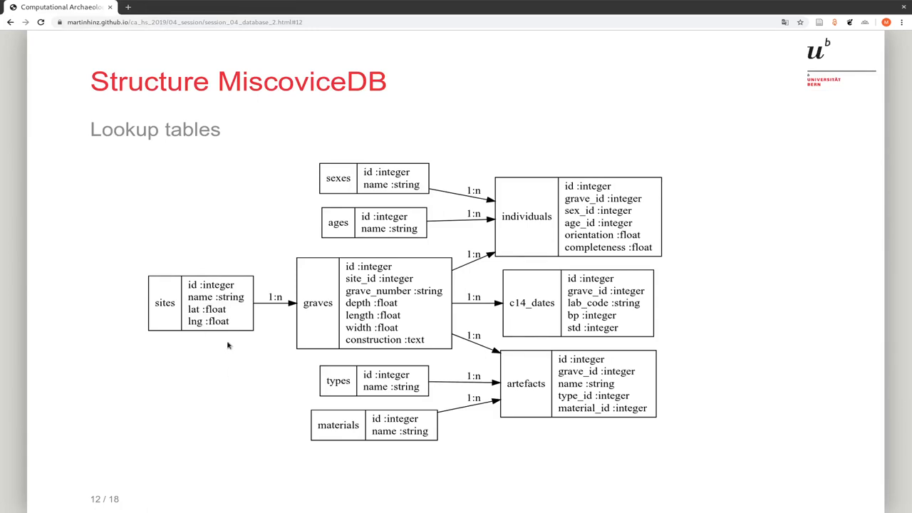
mouse_move(227, 296)
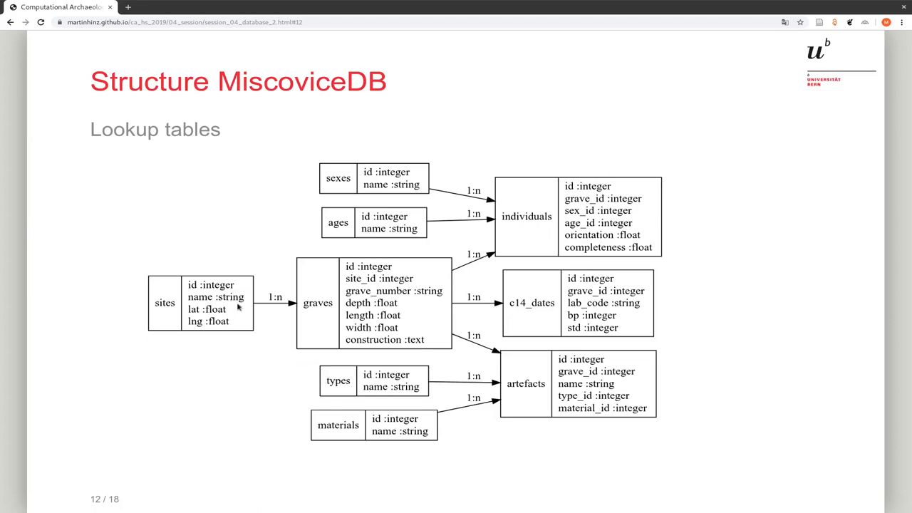
mouse_move(242, 330)
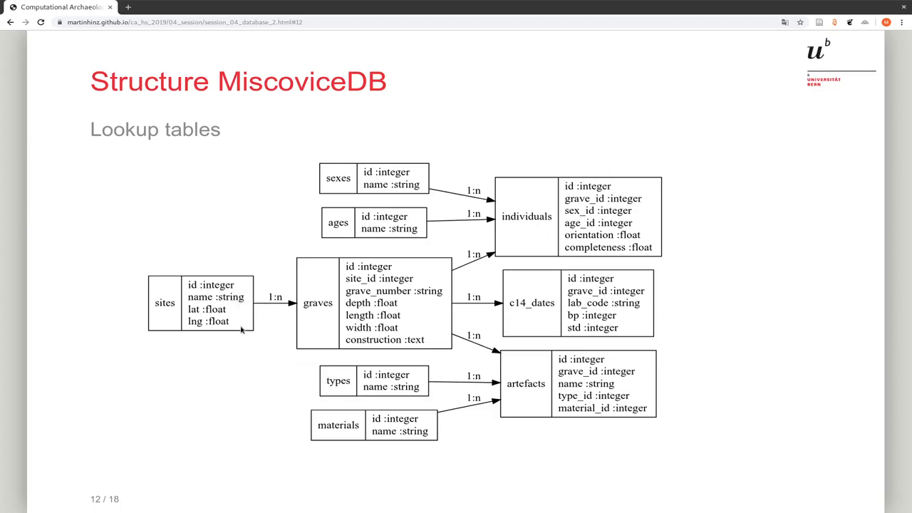
mouse_move(210, 309)
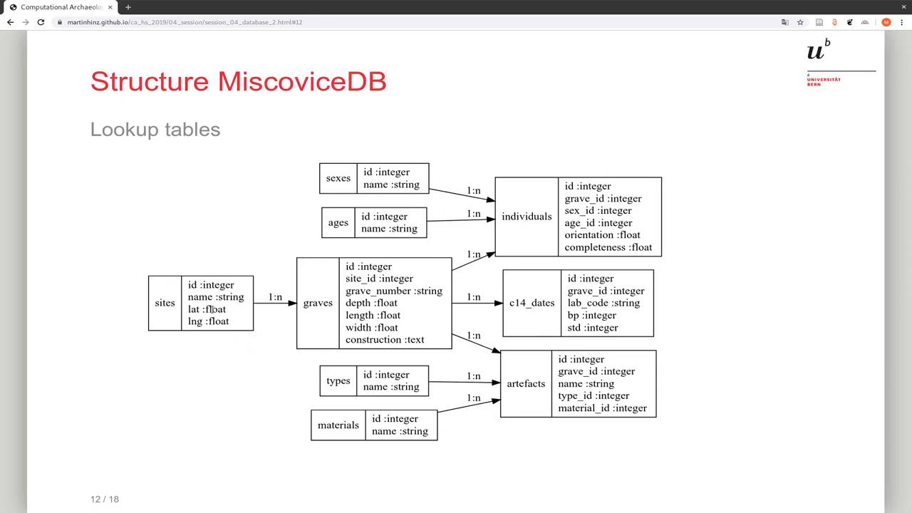
mouse_move(239, 349)
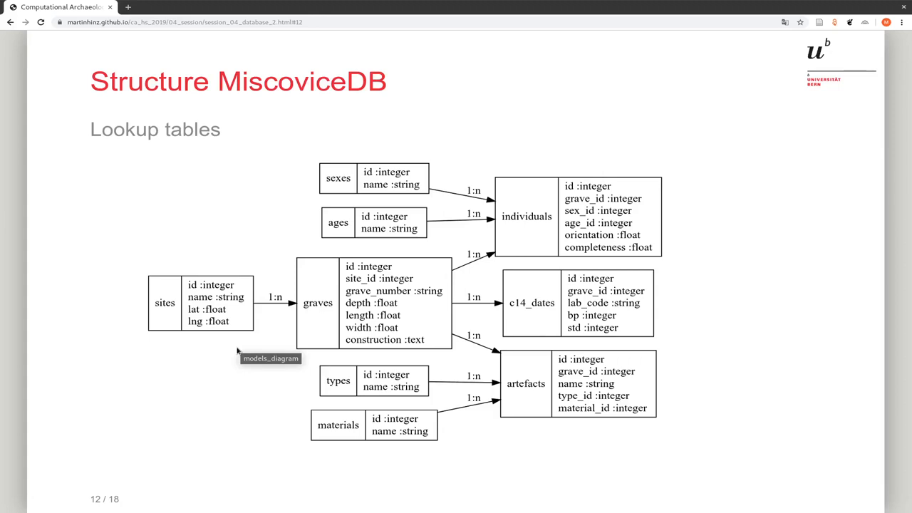
mouse_move(252, 349)
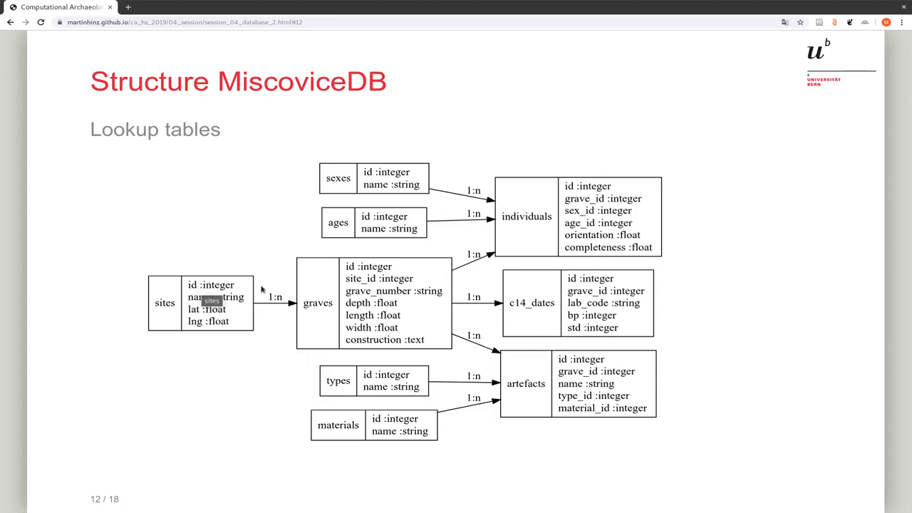
mouse_move(255, 373)
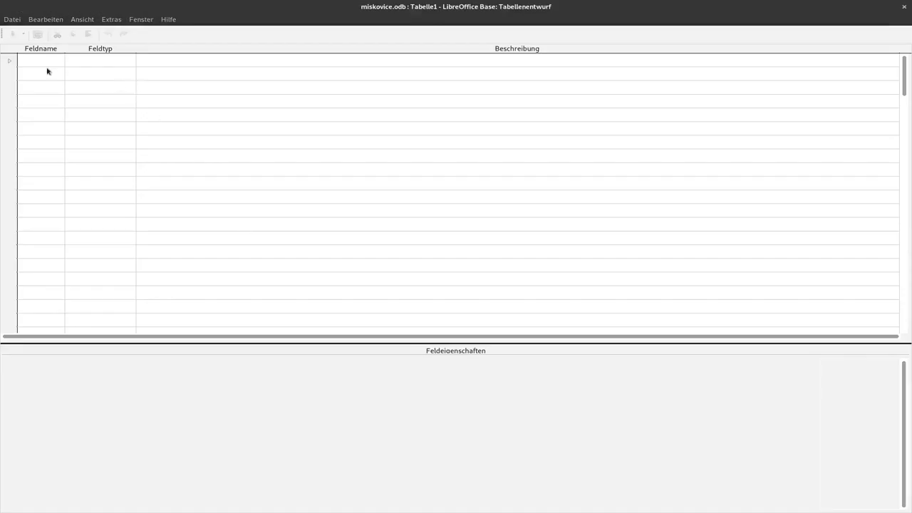
Enter fields id, name, lat, lng and make id an auto-increment Integer
text(id)
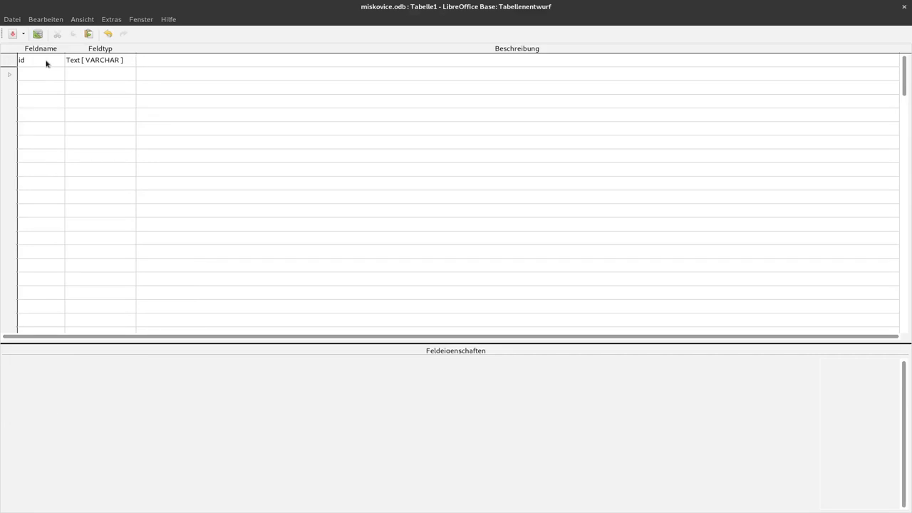
text(name)
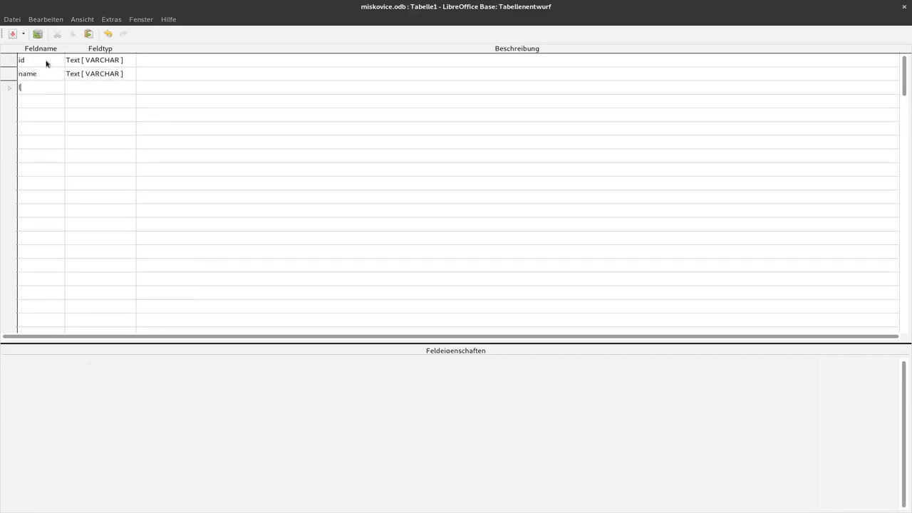
text(lng)
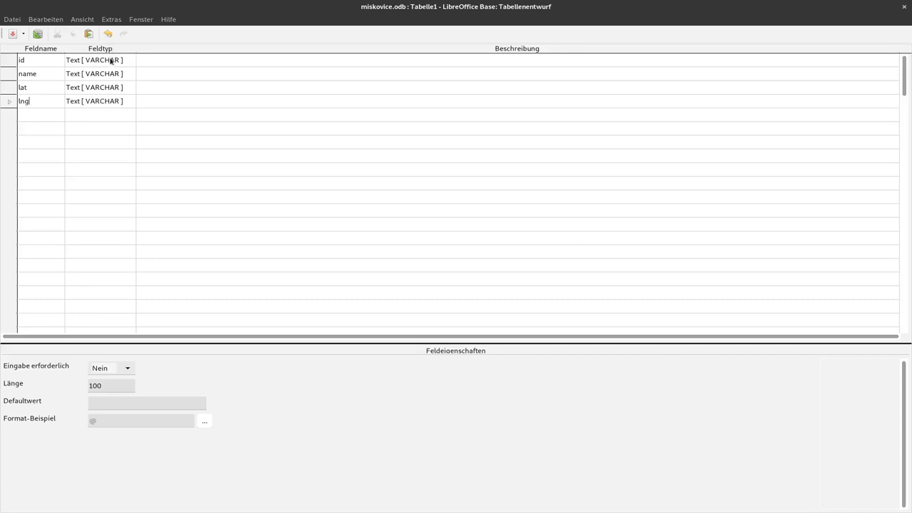
click(128, 60)
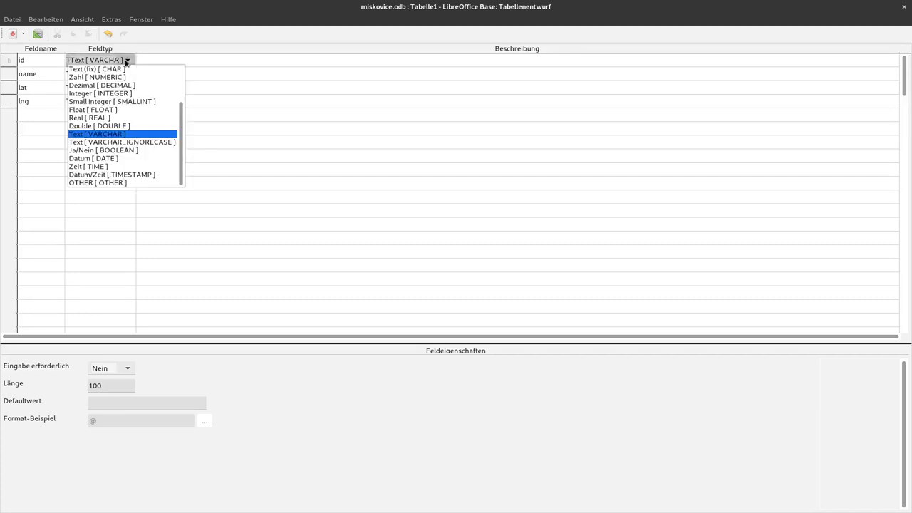
click(99, 93)
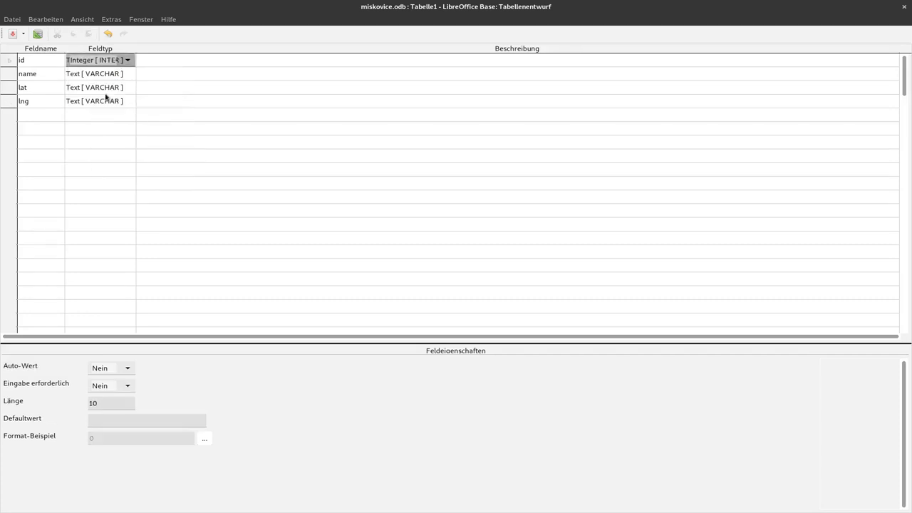
click(128, 367)
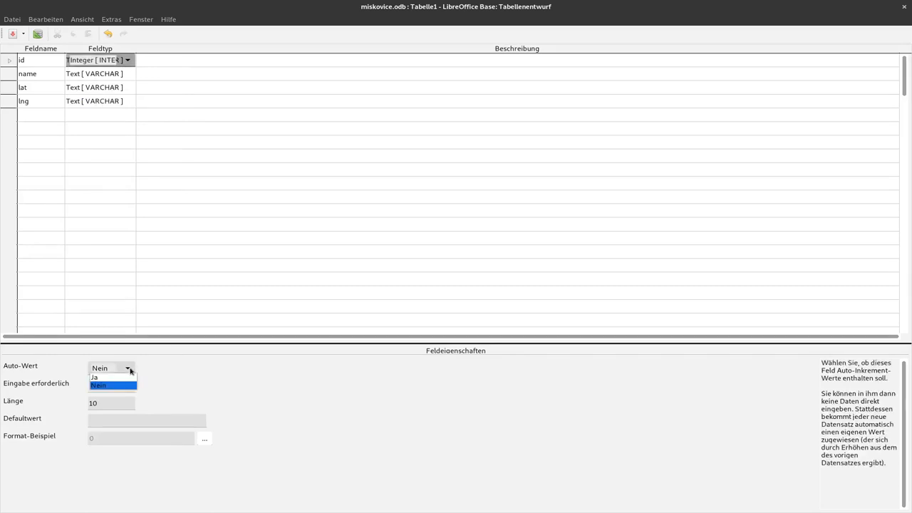
click(95, 376)
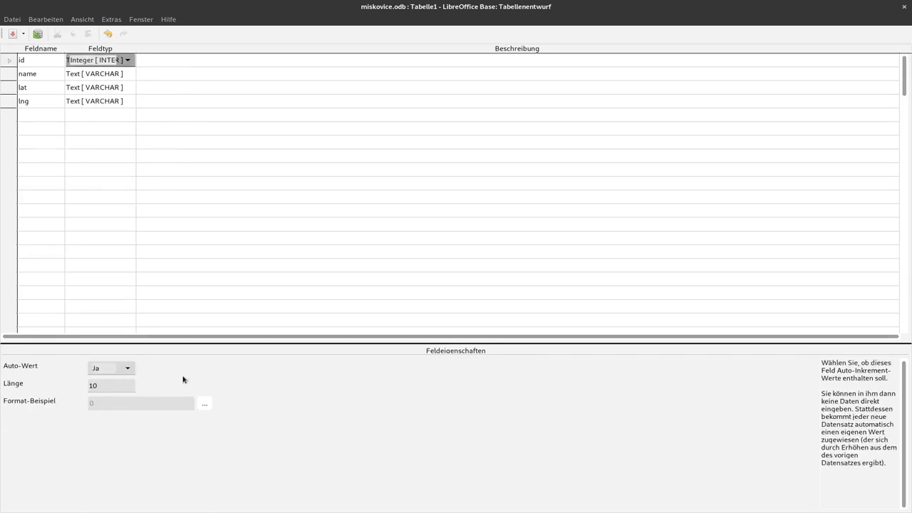
mouse_move(227, 379)
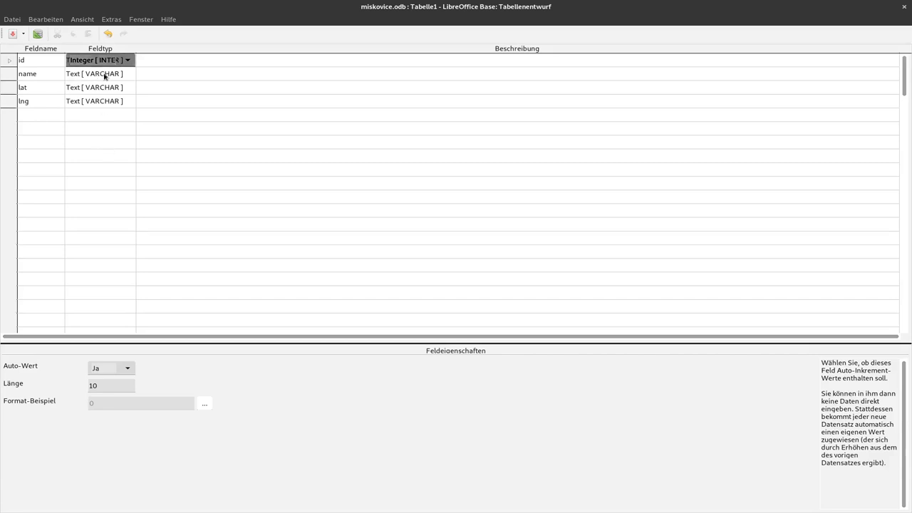
Keep name as Text [VARCHAR] and set lat and lng to Float
click(100, 74)
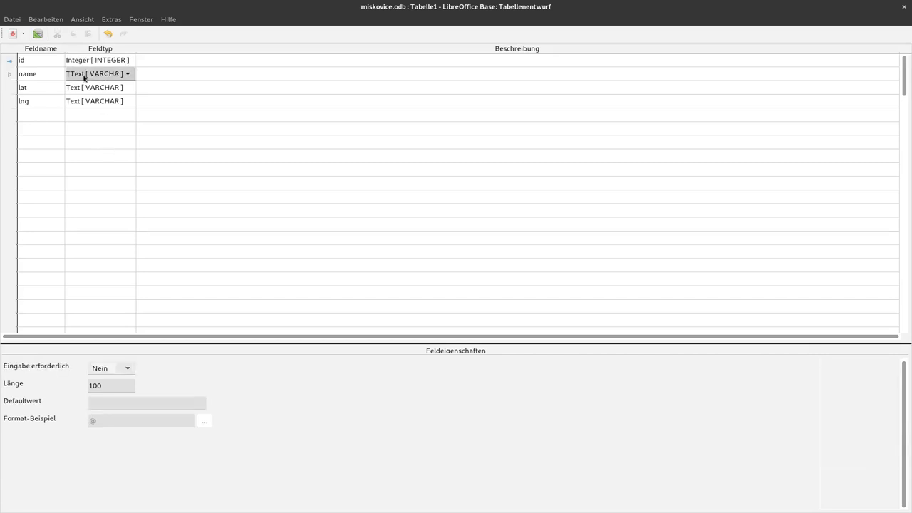
click(128, 73)
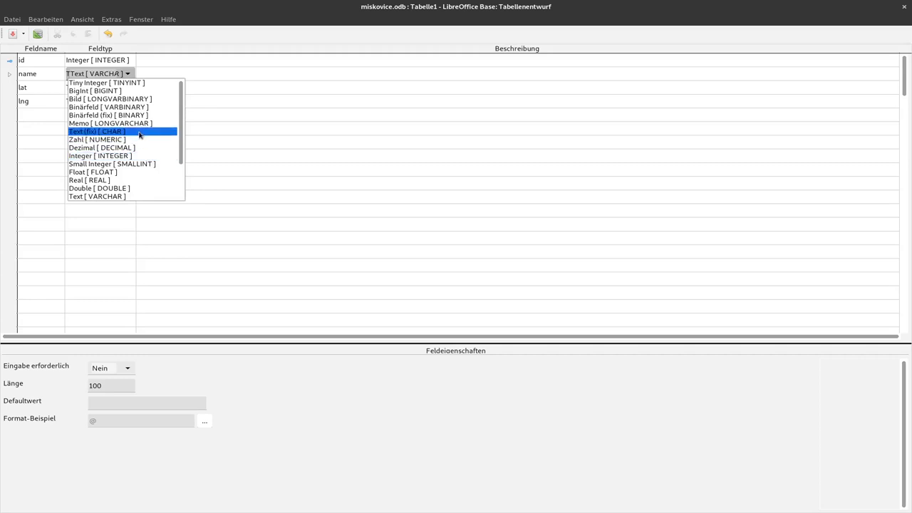
scroll(down, 3)
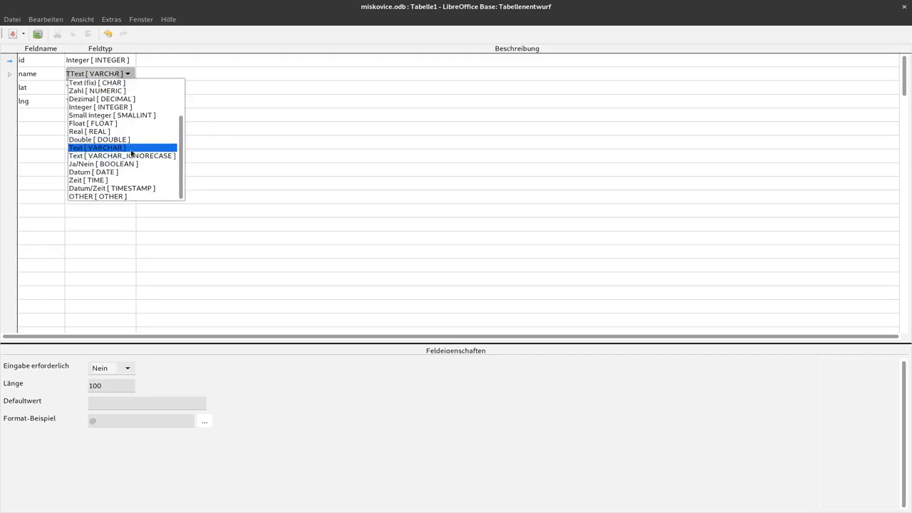
click(94, 147)
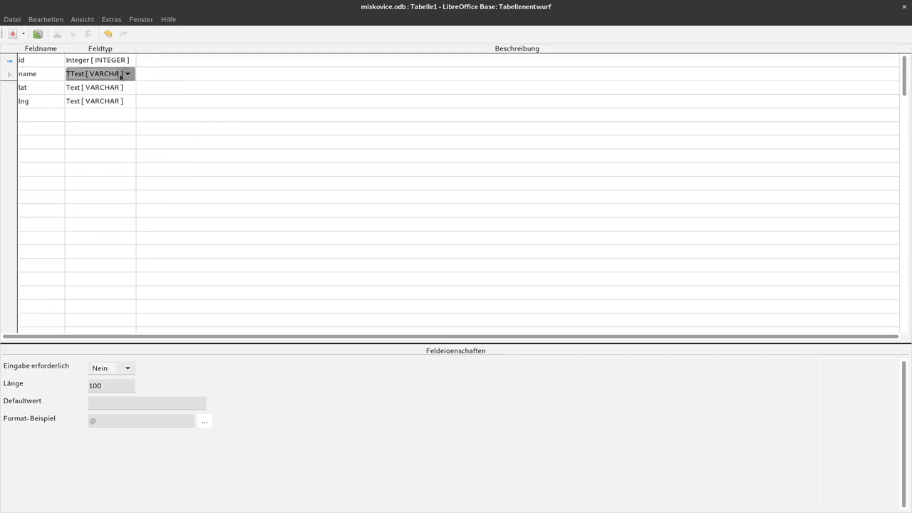
click(127, 87)
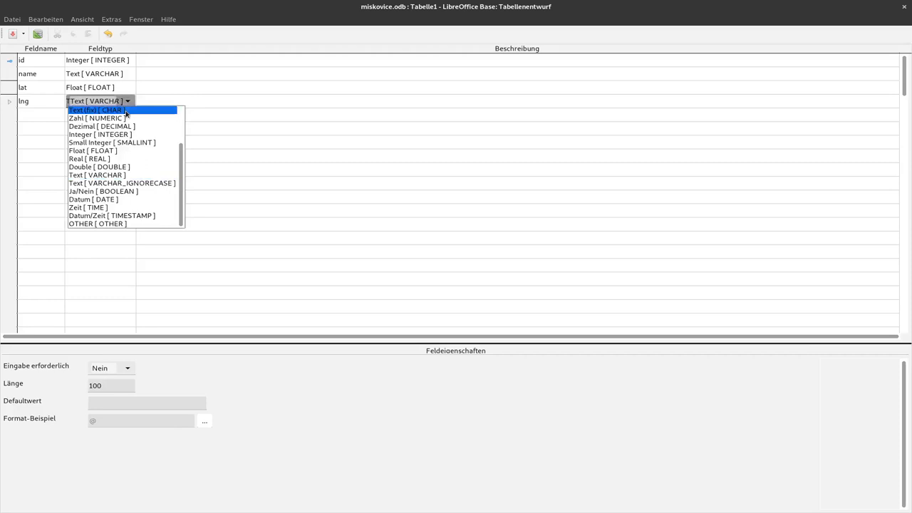
click(91, 151)
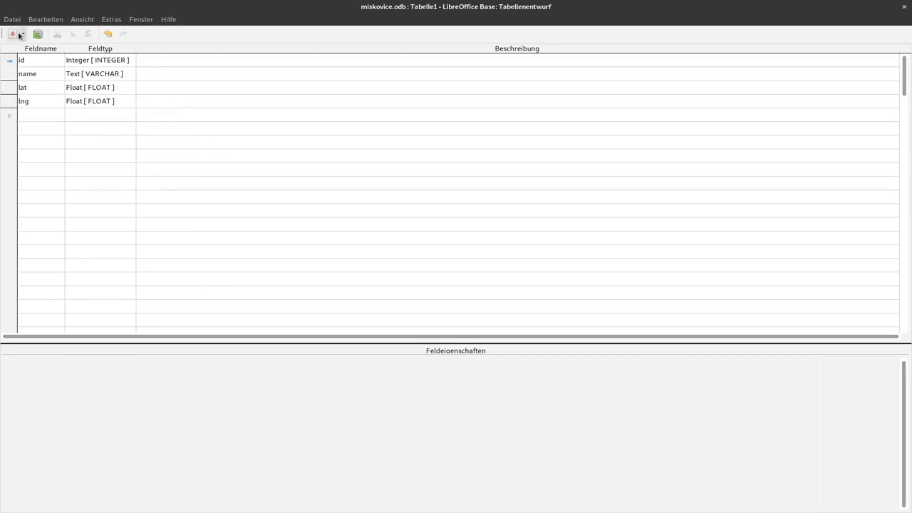
Save the table design under the name 'sites'
click(12, 34)
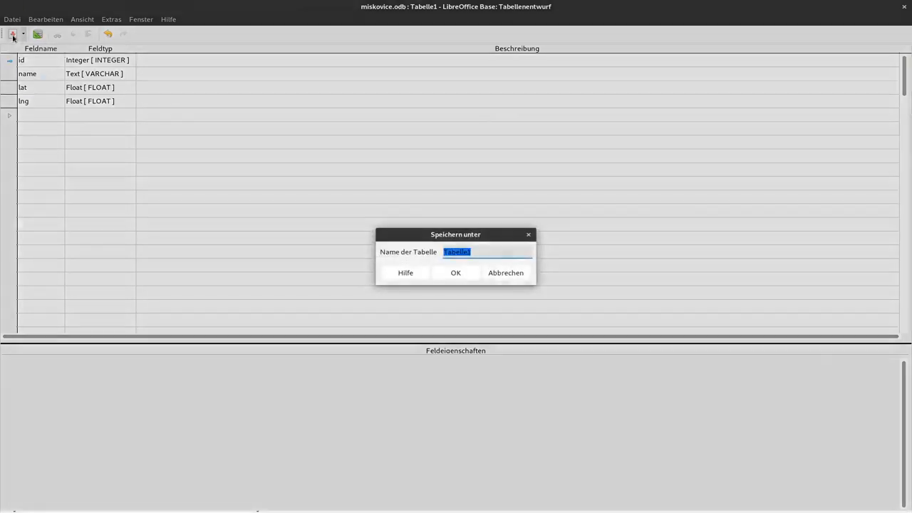
text(sites)
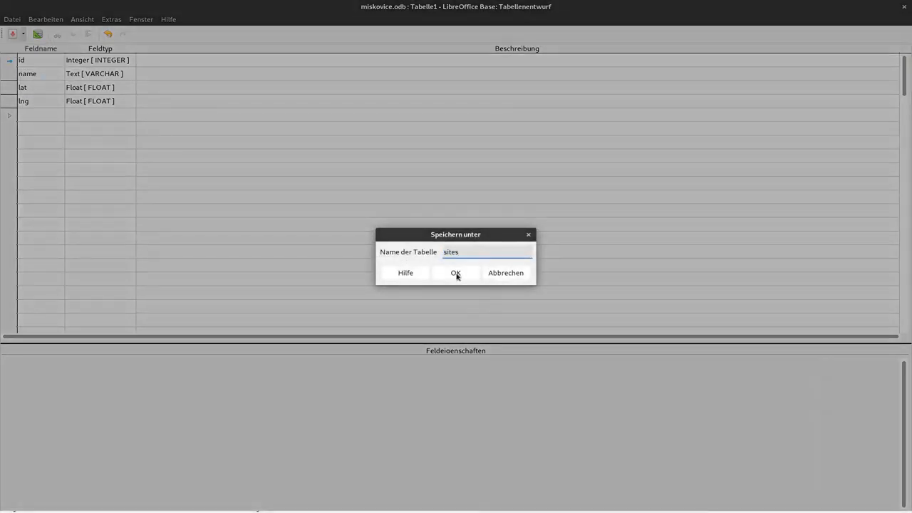
click(456, 273)
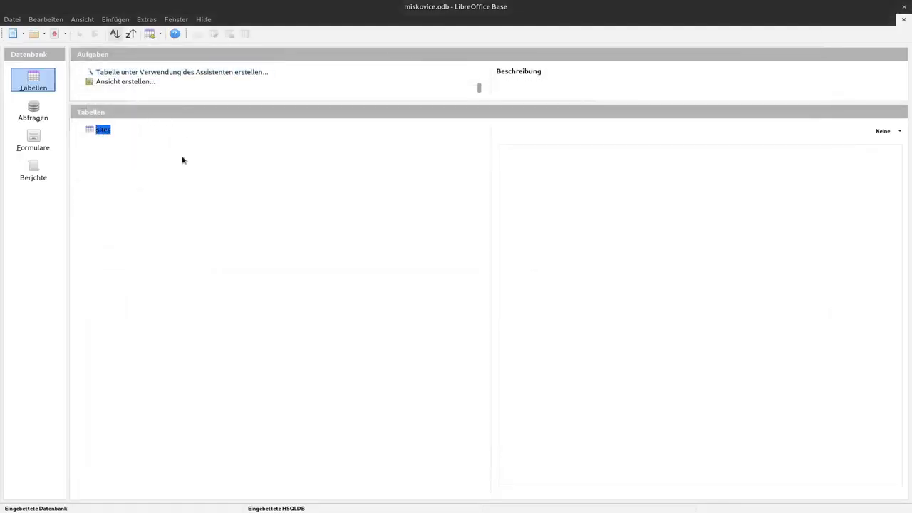
Open the sites table and enter Miscovice as the first site
double_click(103, 129)
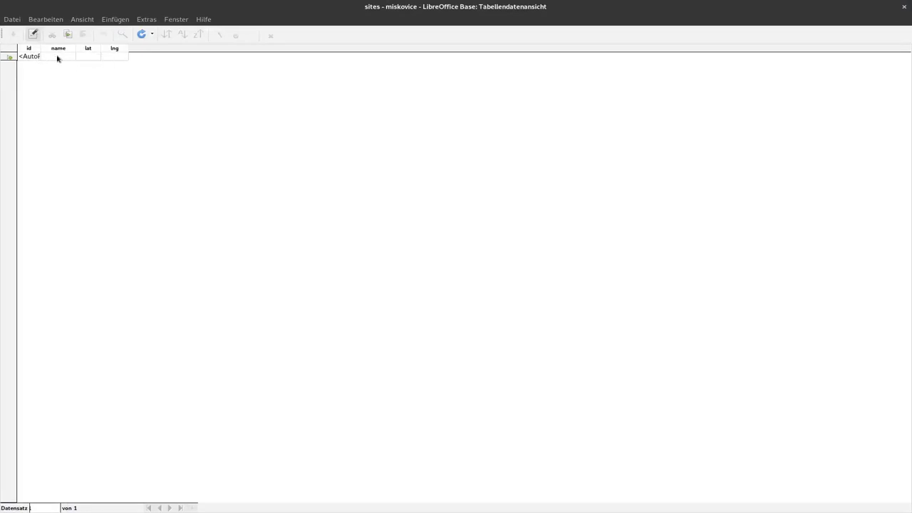
text(M)
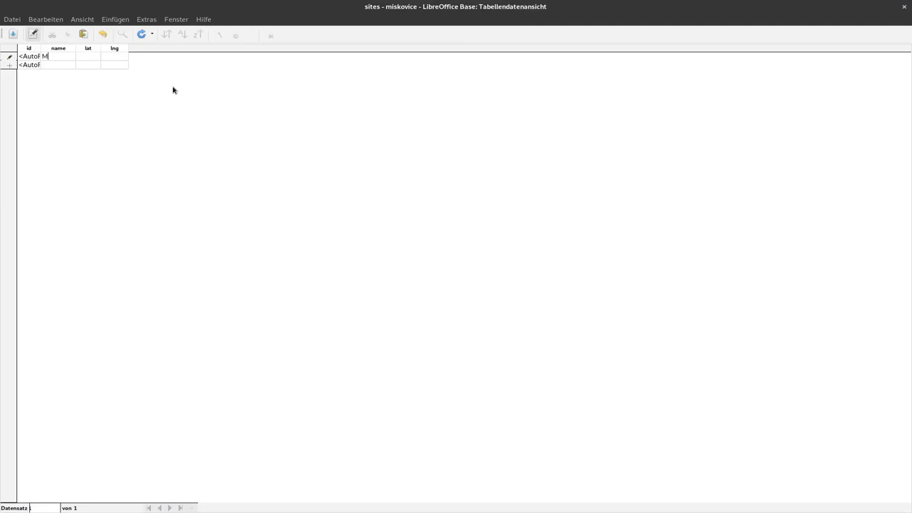
text(iscovice)
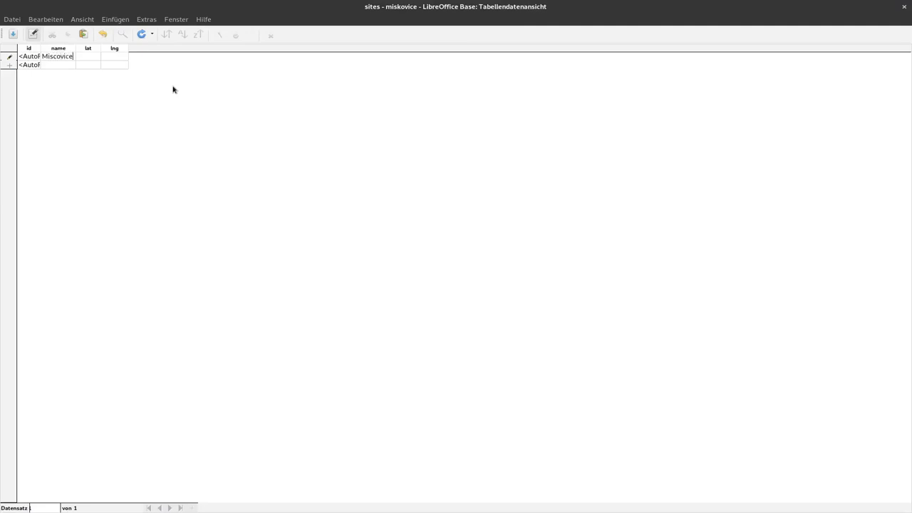
text(45)
click(115, 56)
text(32)
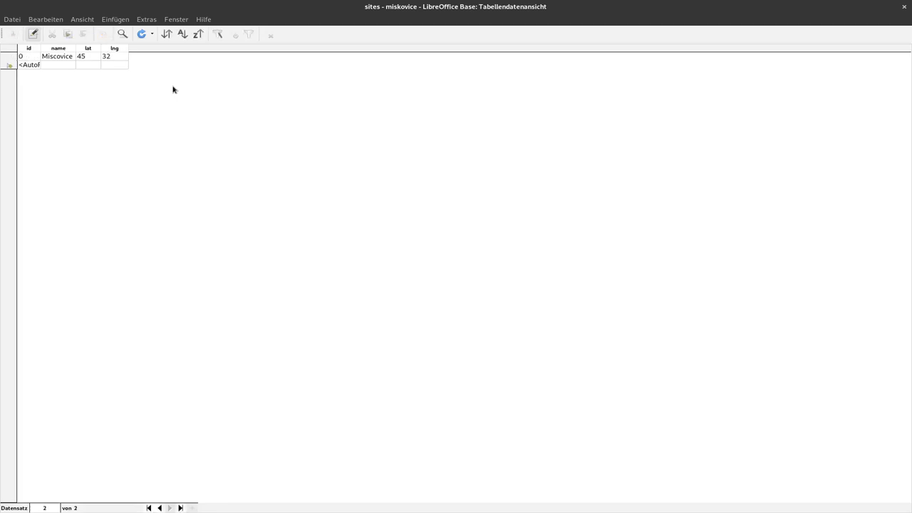
Set Miscovice's lat to 34.5 and lng to 32.3, then save the record
click(84, 56)
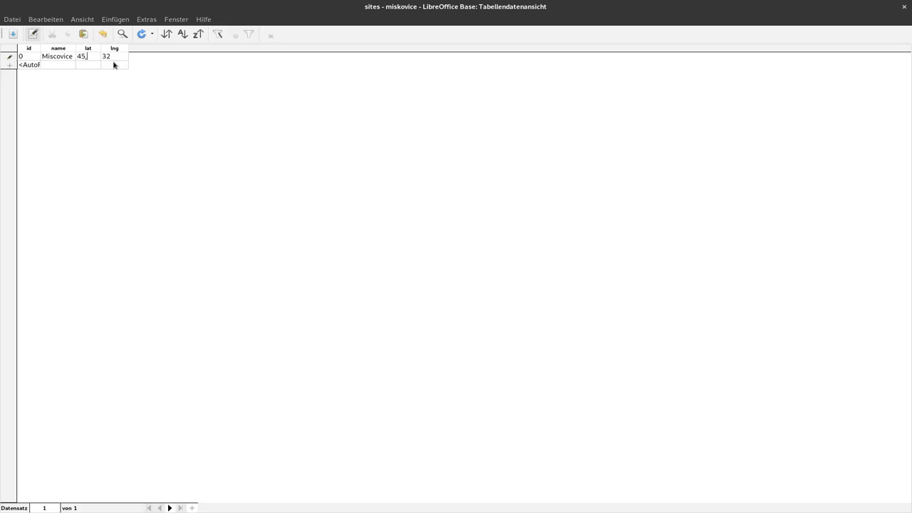
text(0)
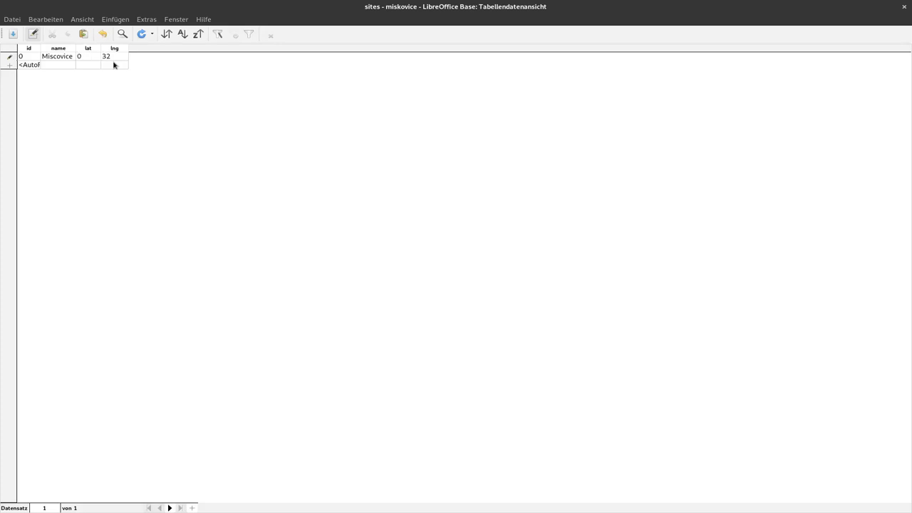
click(84, 56)
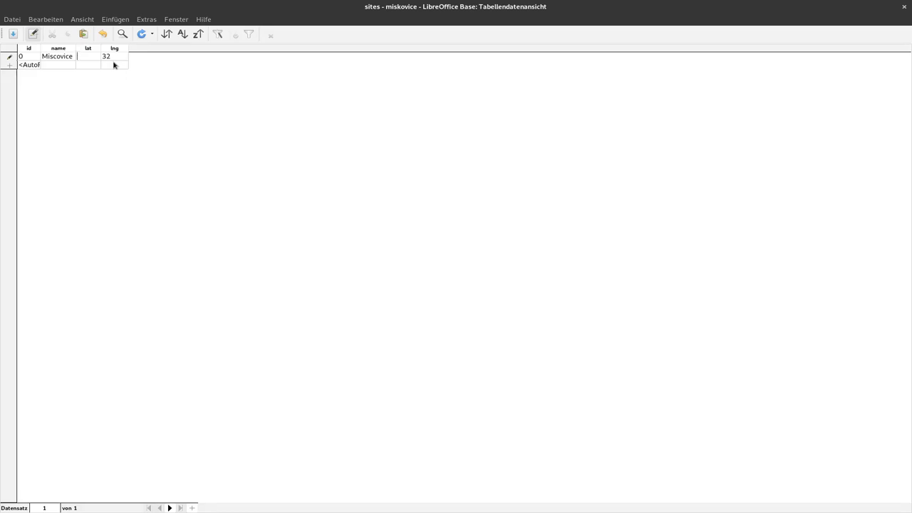
text(34)
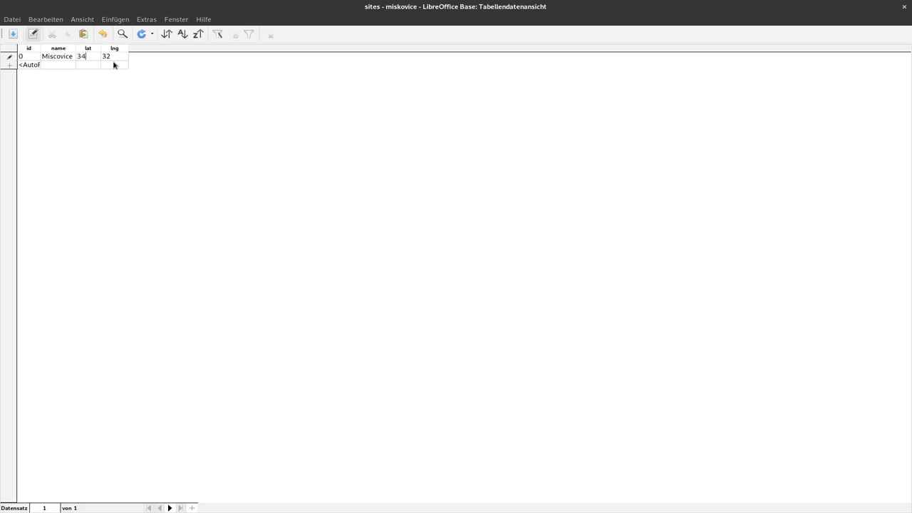
text(.5)
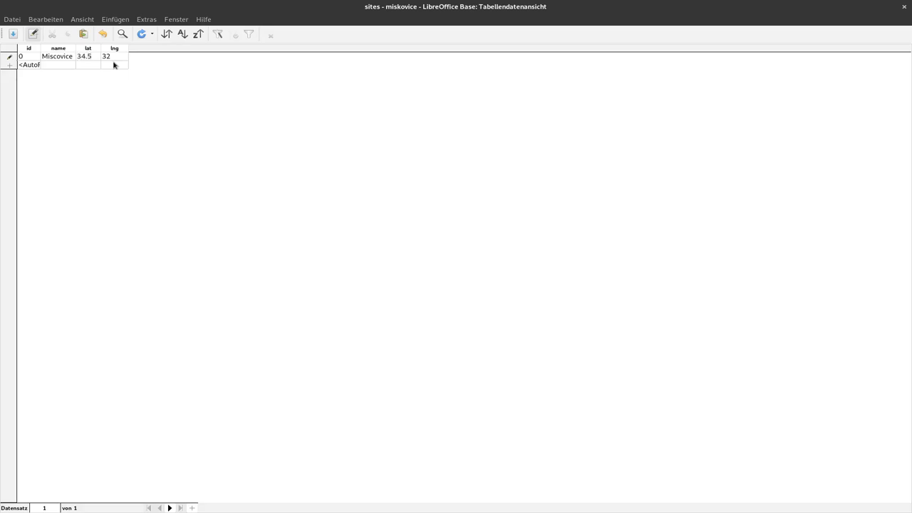
click(107, 55)
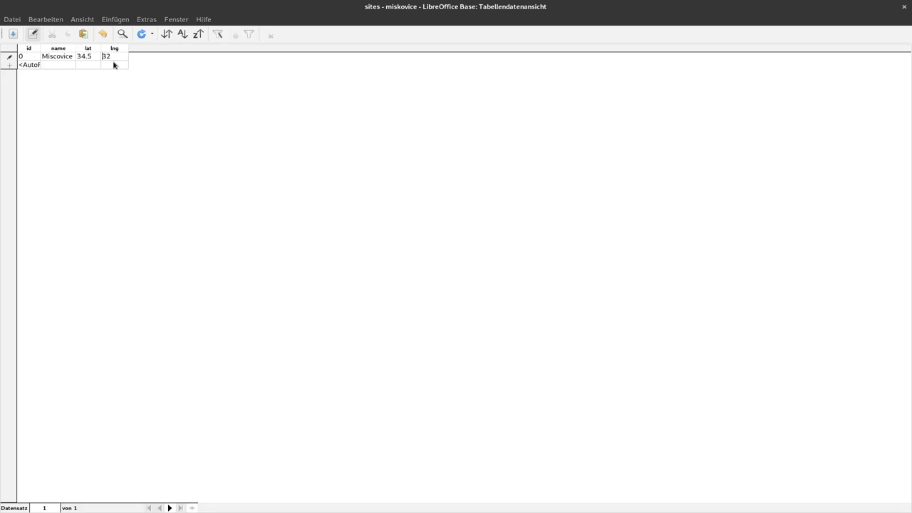
text(.3)
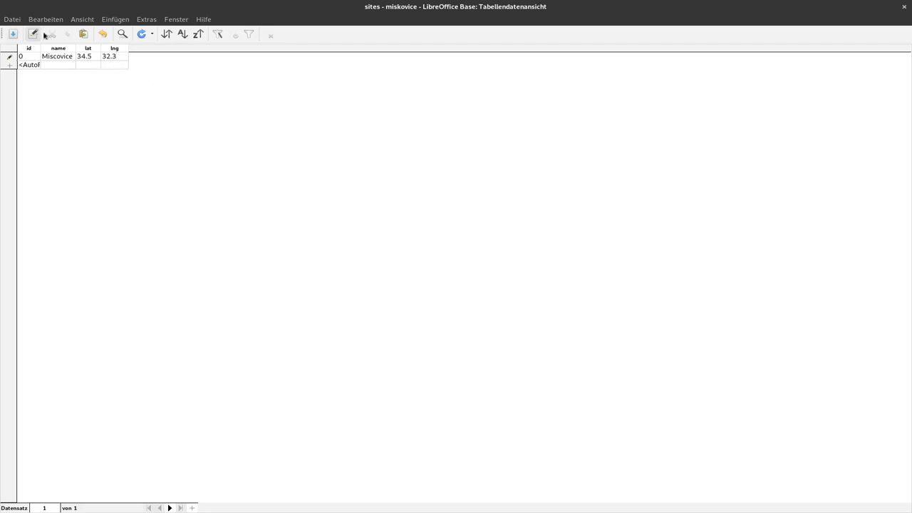
click(114, 56)
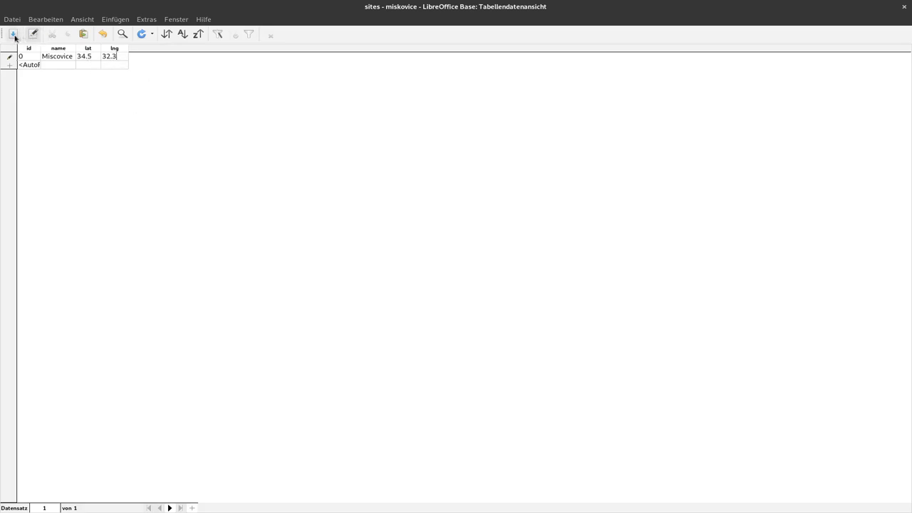
click(13, 34)
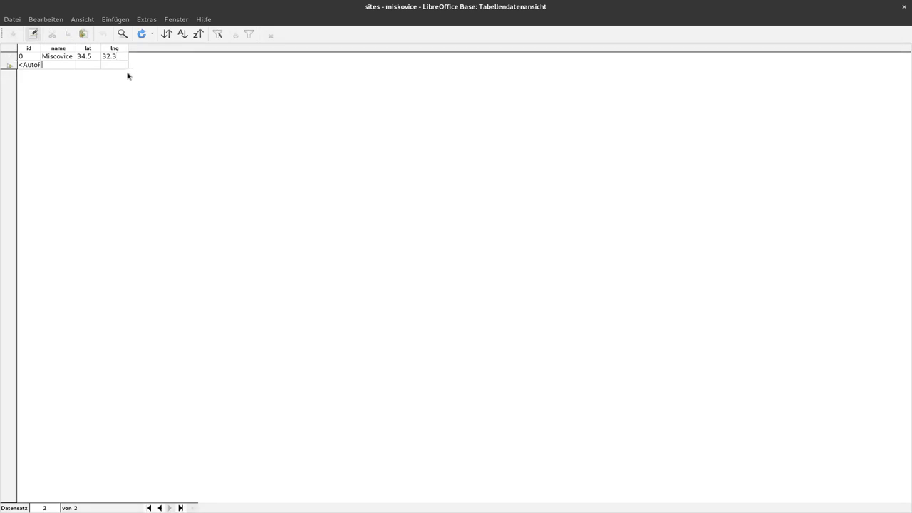
Enter Müsingen with lat 32 and lng 65 as the second site
text(Müs)
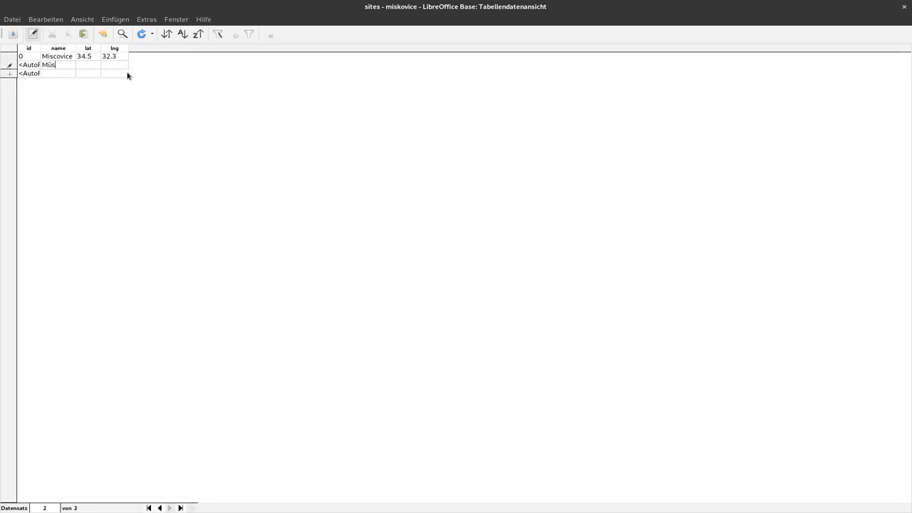
text(ing)
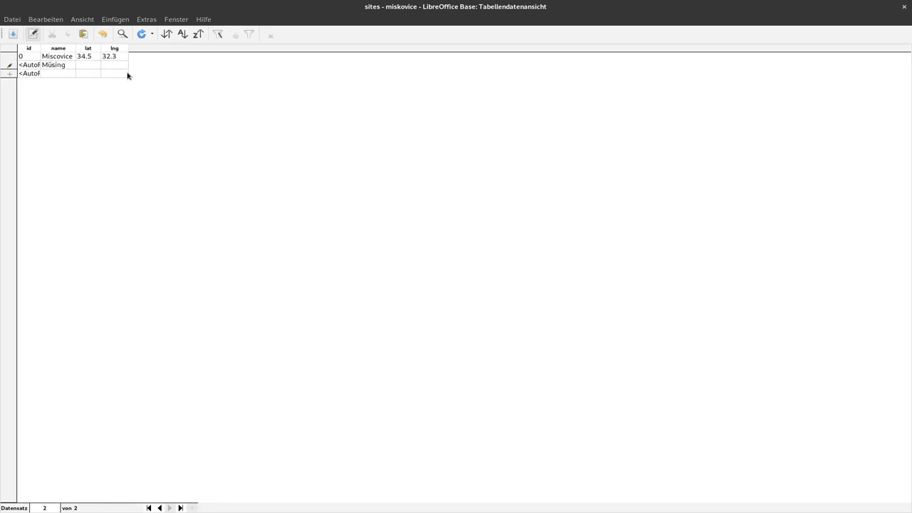
text(en)
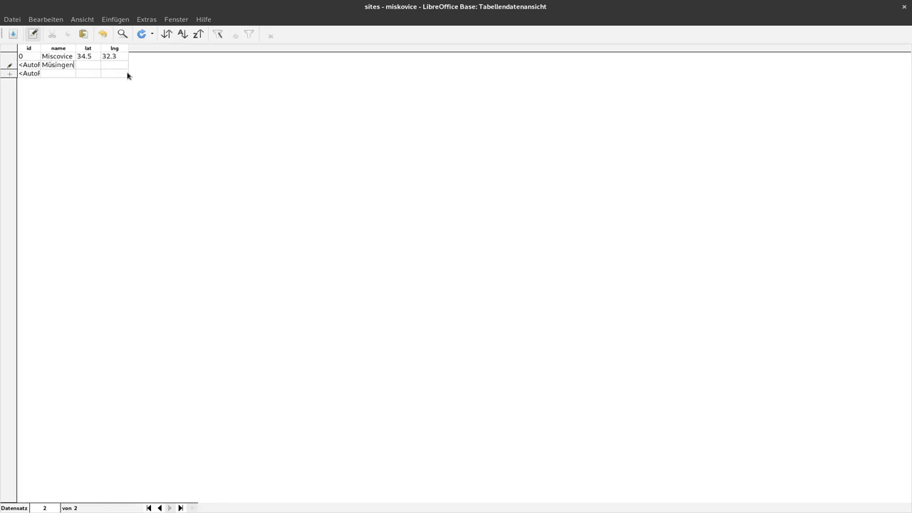
text(32)
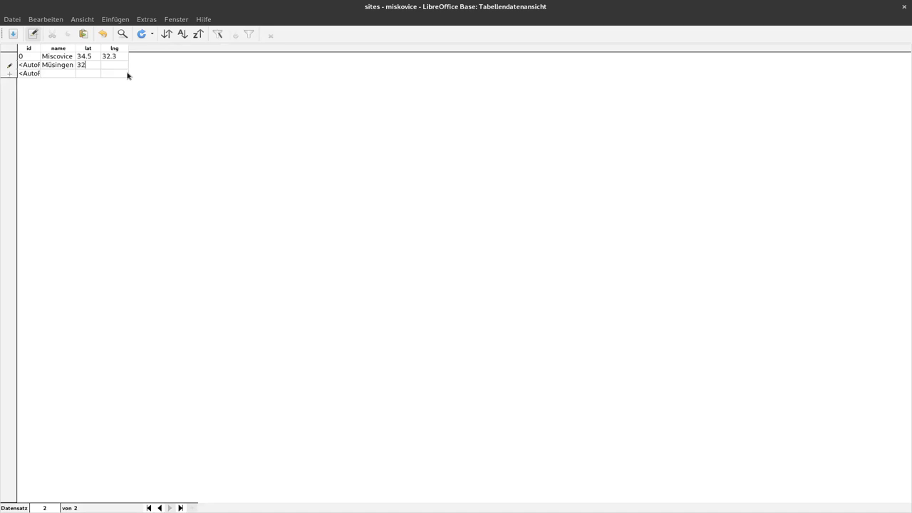
text(654)
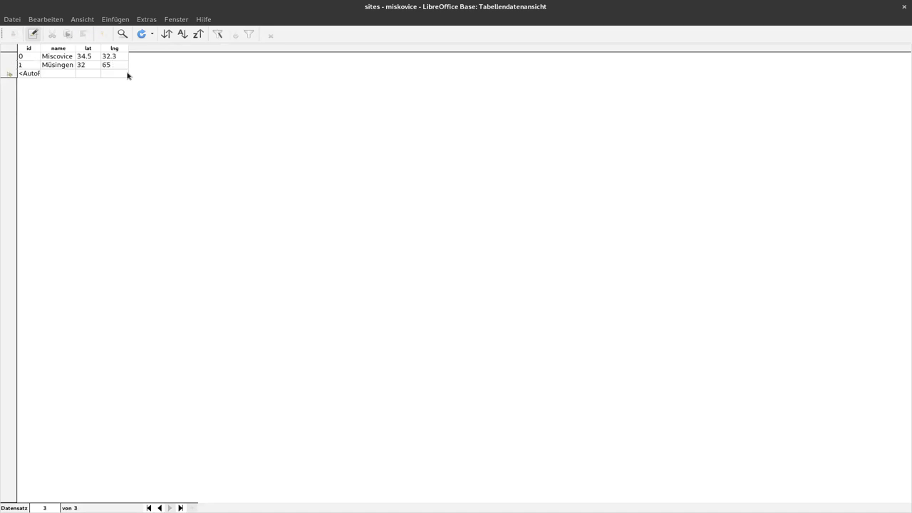
mouse_move(905, 10)
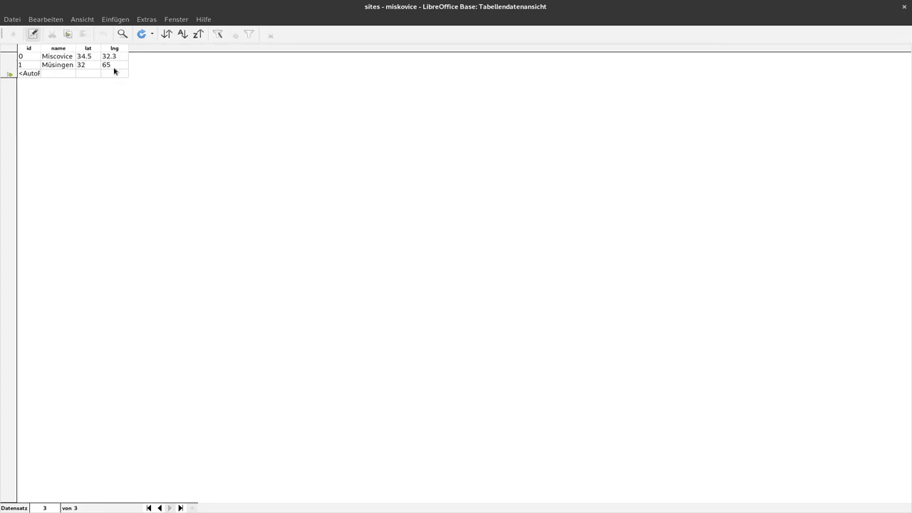
mouse_move(903, 9)
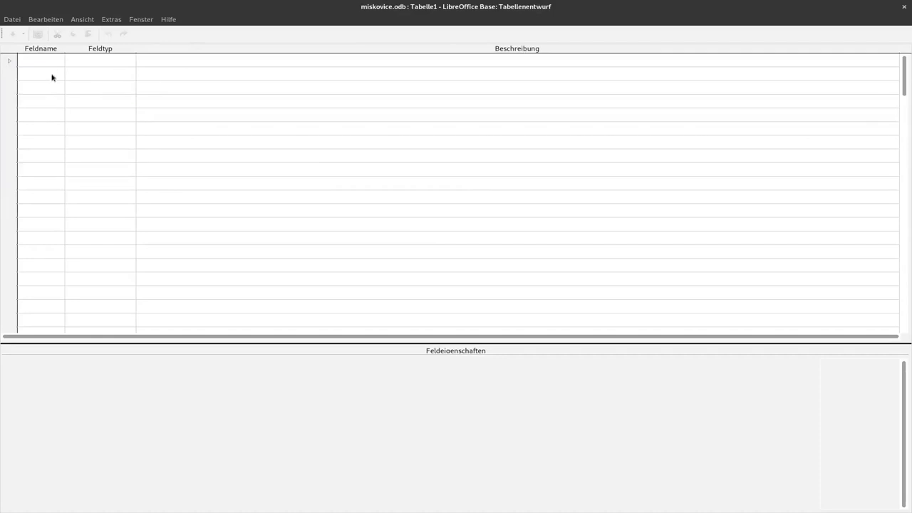
Make id an auto-increment Integer primary key and add a site_id field
text(id)
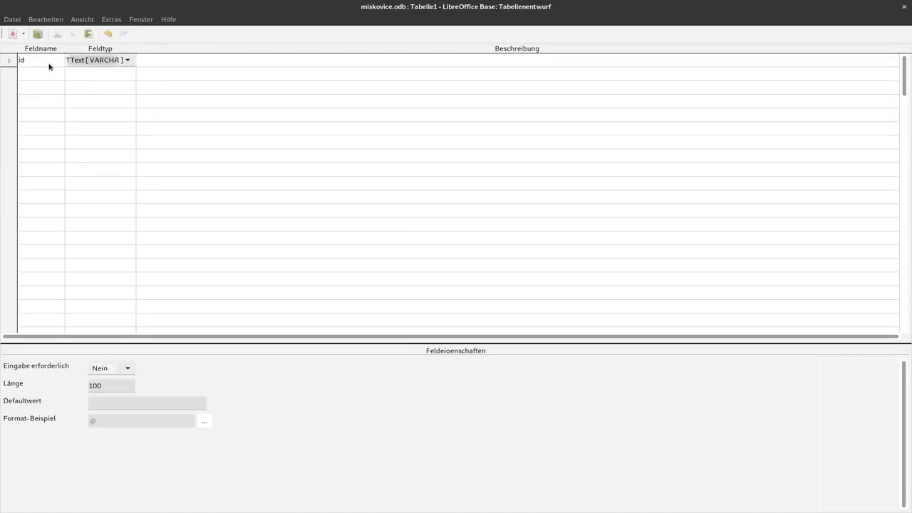
click(127, 59)
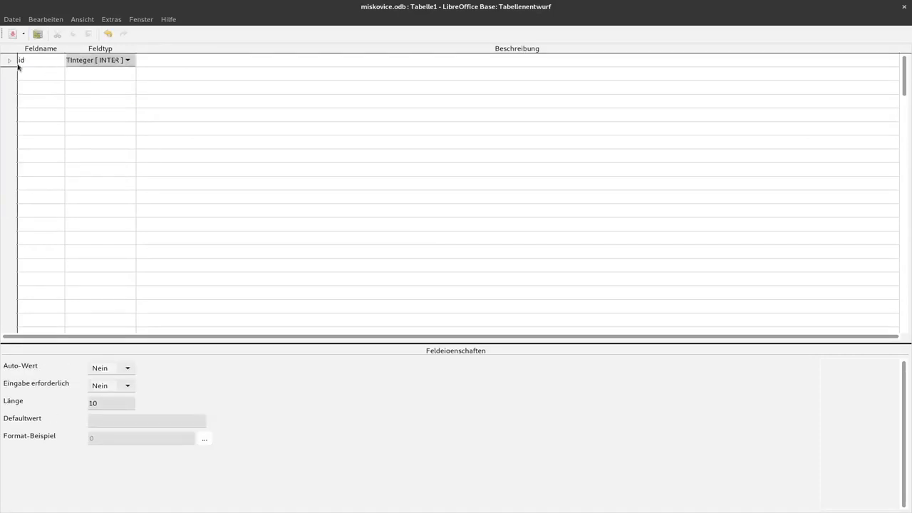
click(111, 368)
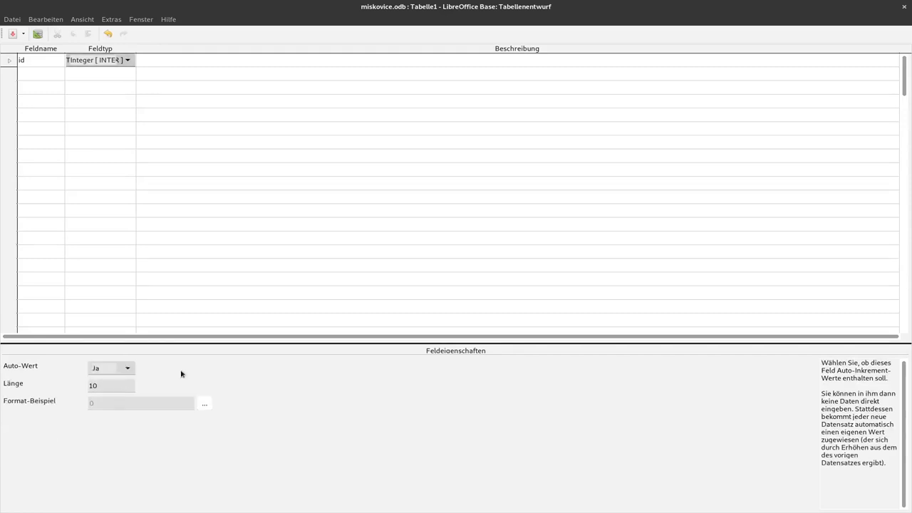
click(40, 73)
text(site_id)
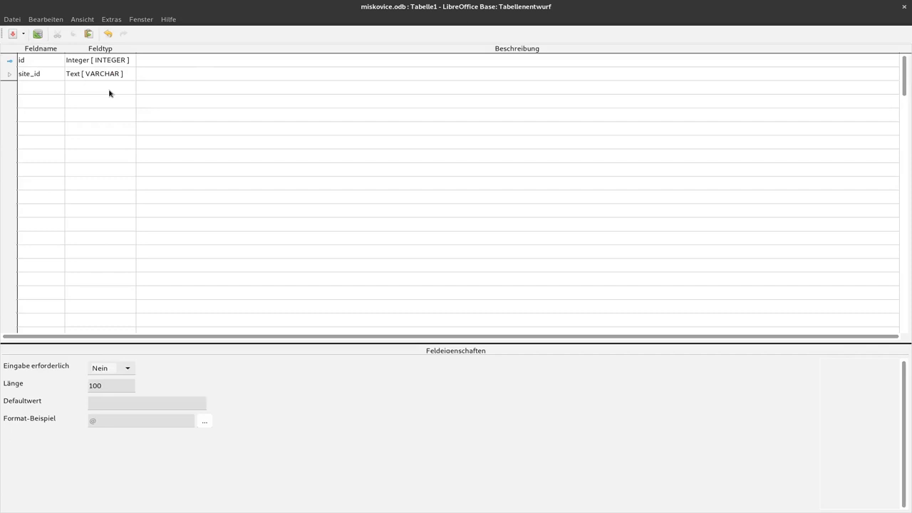
click(41, 73)
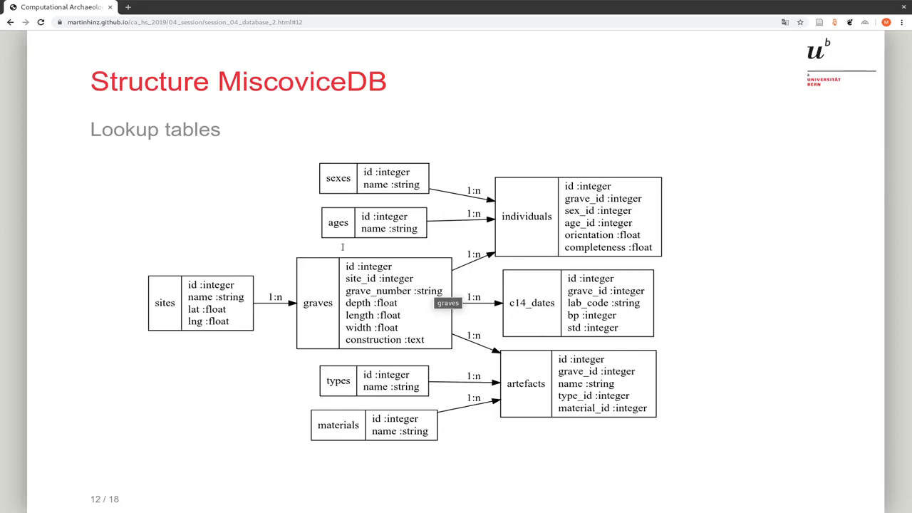
mouse_move(142, 216)
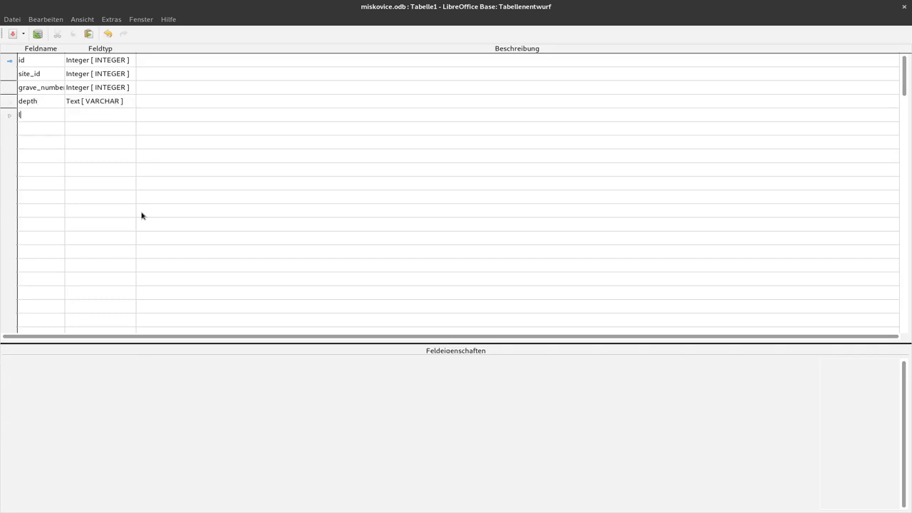
Add width and construction fields, typing depth as Float and construction as Text
text(wid)
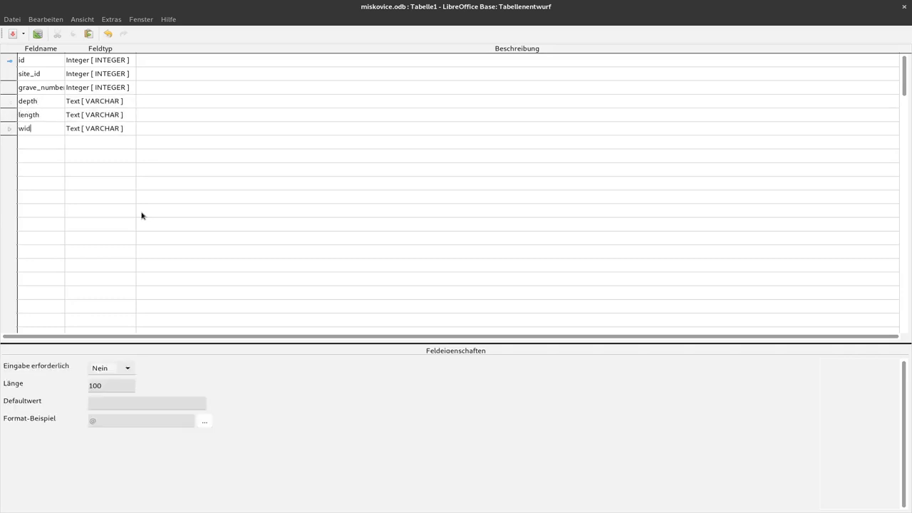
click(128, 101)
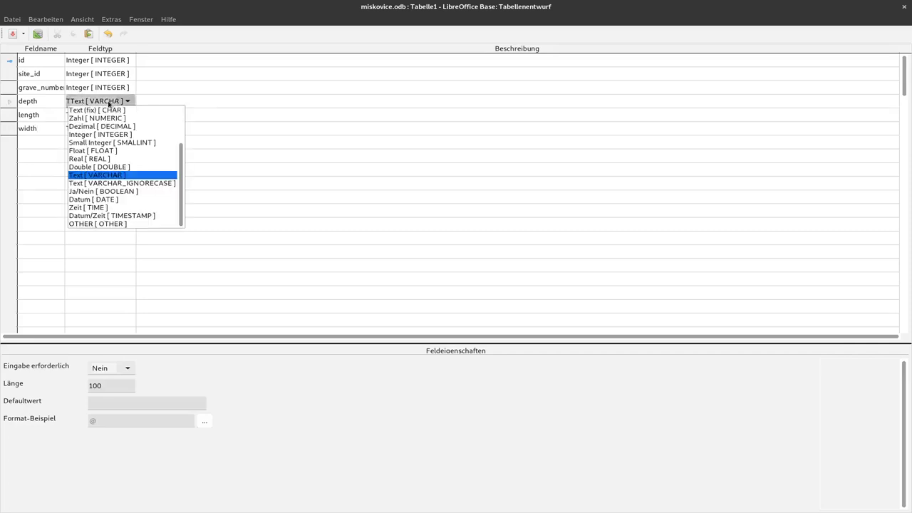
click(96, 175)
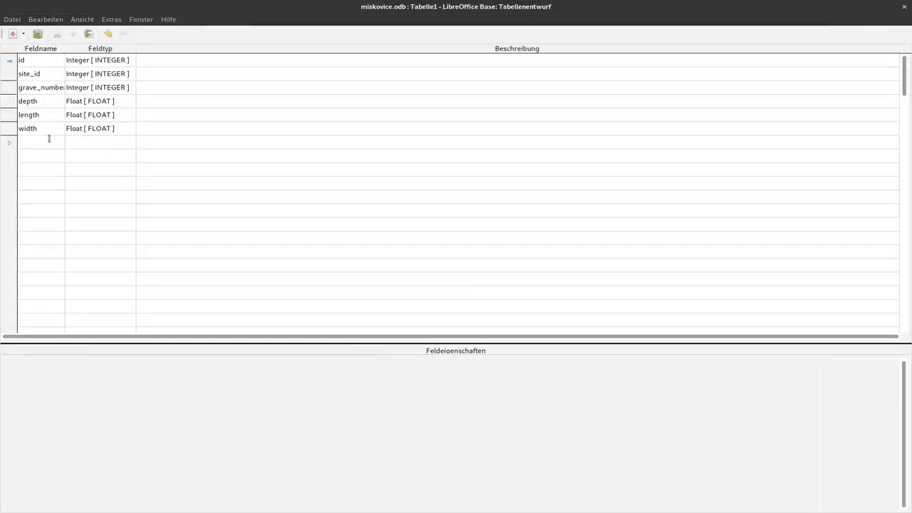
text(construction)
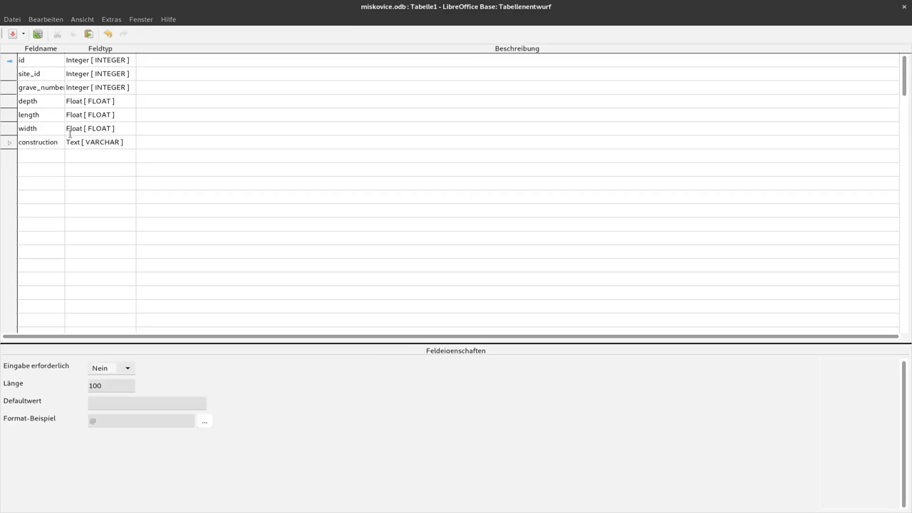
click(96, 141)
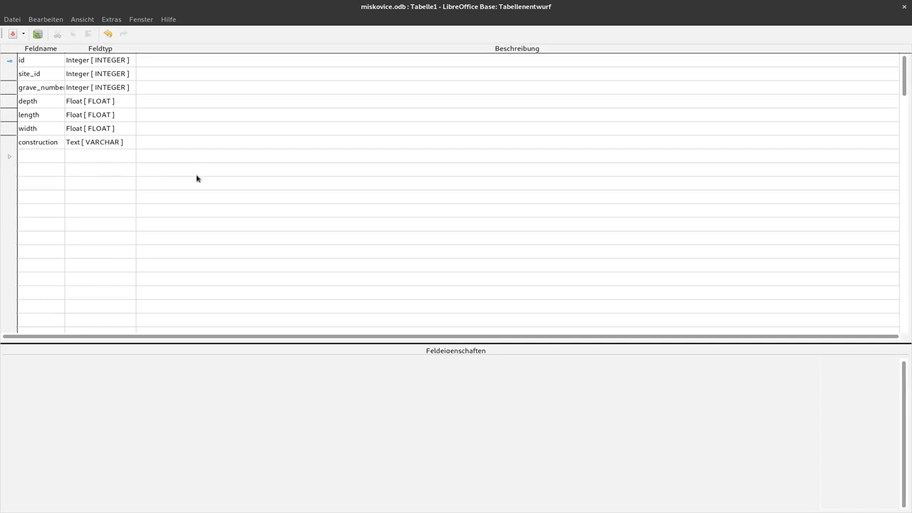
Save the table design under the name 'graves'
click(12, 33)
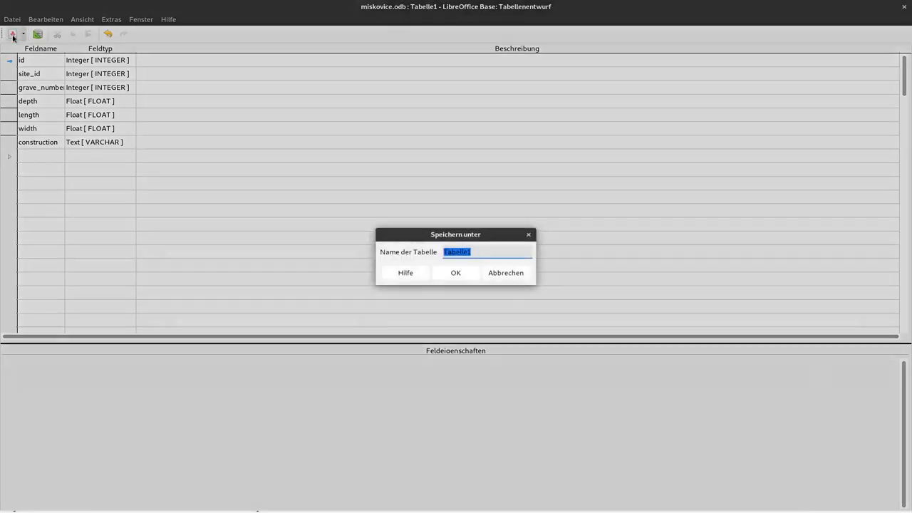
text(graves)
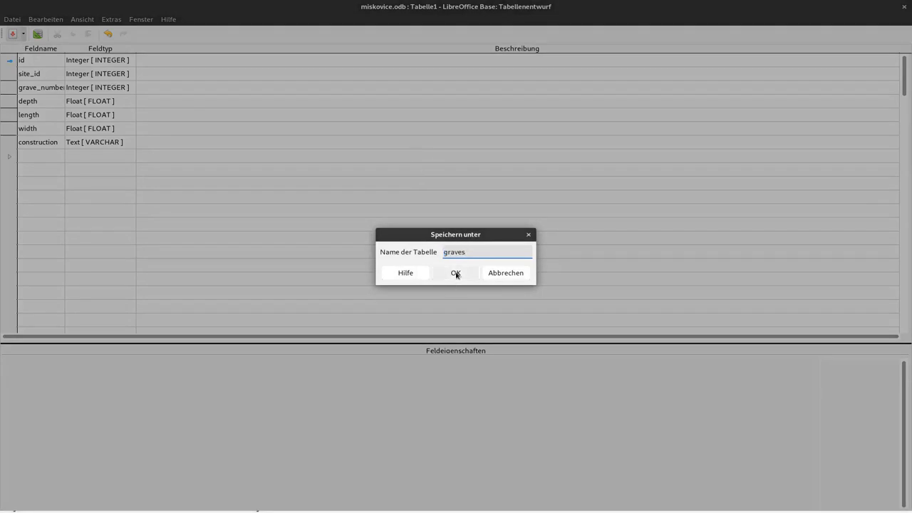
click(455, 272)
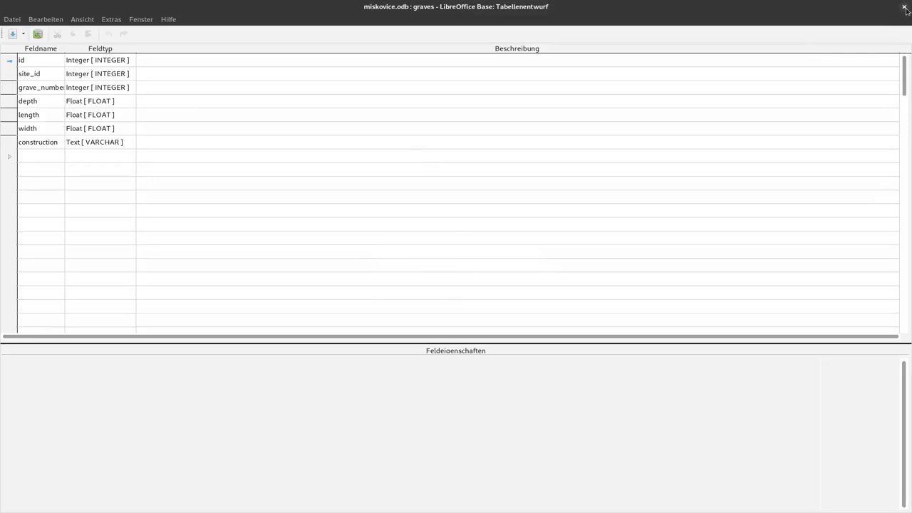
click(904, 7)
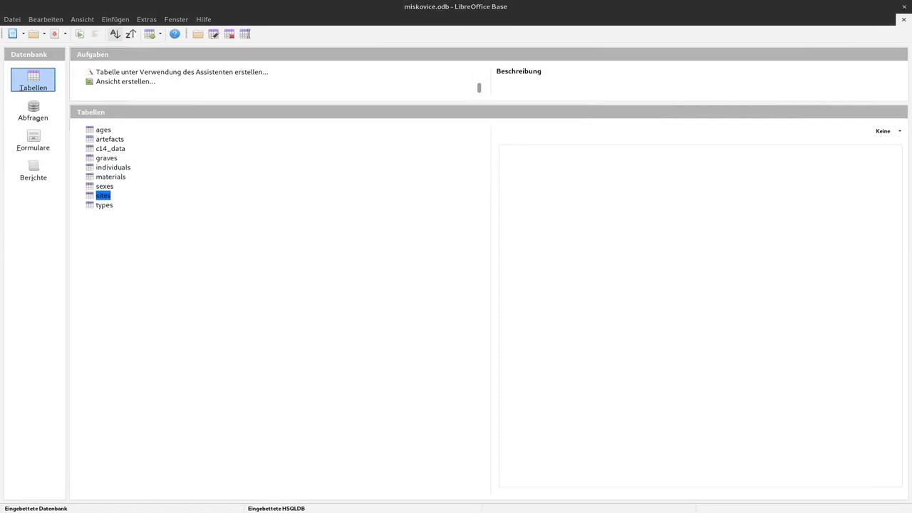
mouse_move(131, 154)
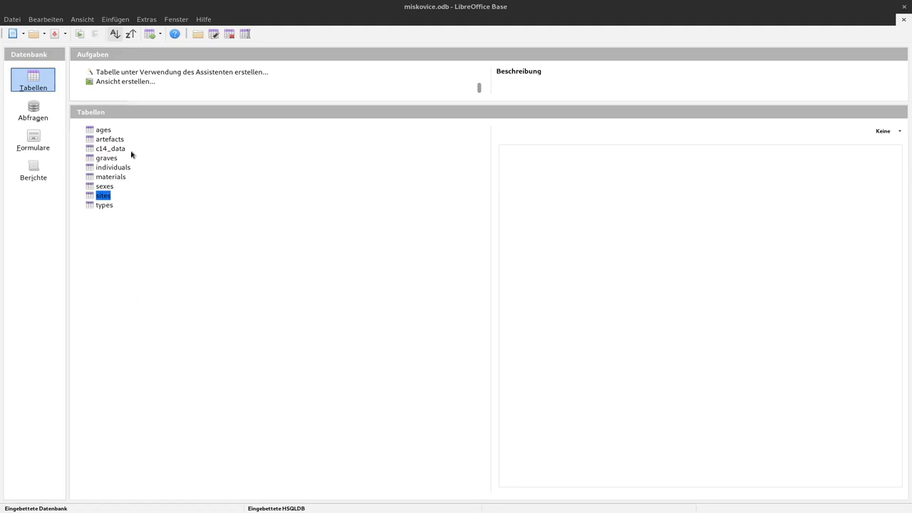
mouse_move(113, 135)
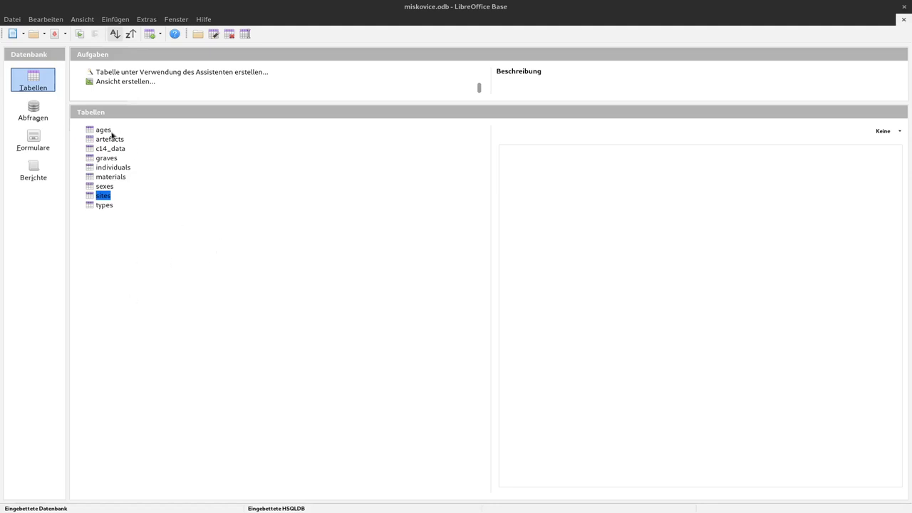
mouse_move(117, 169)
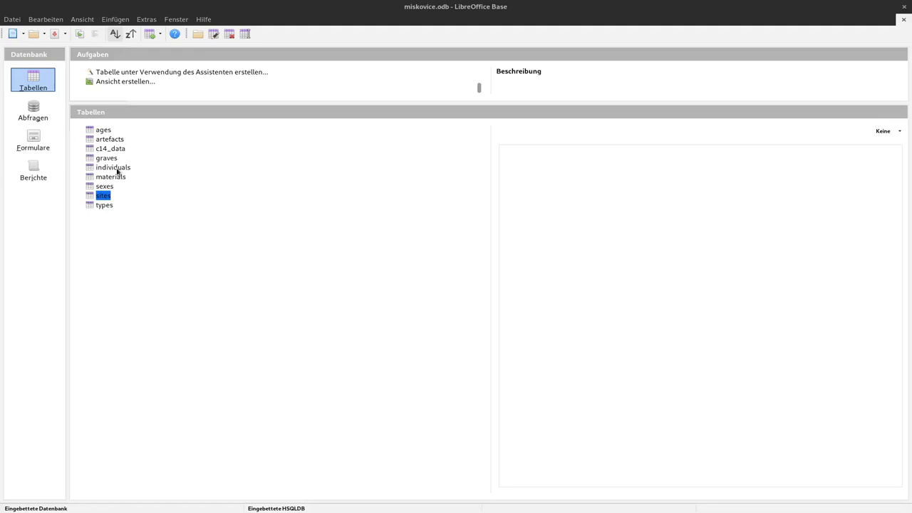
mouse_move(115, 169)
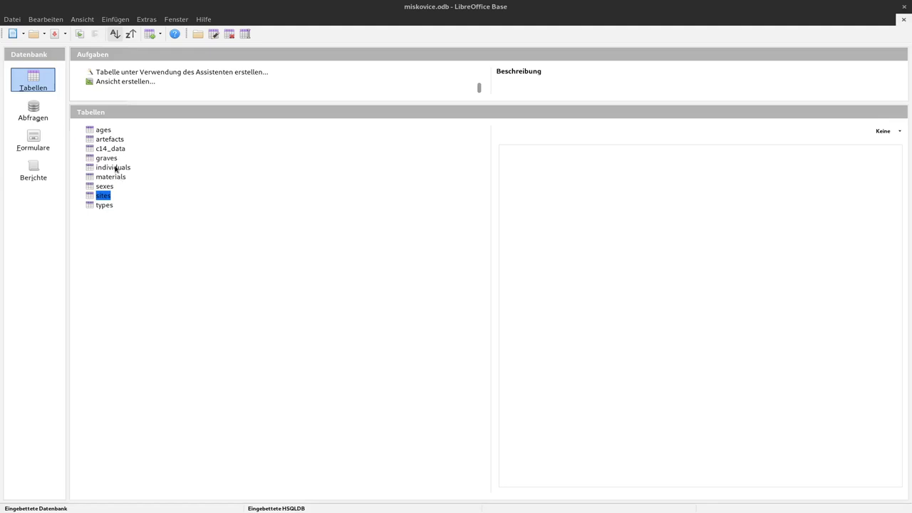
double_click(113, 167)
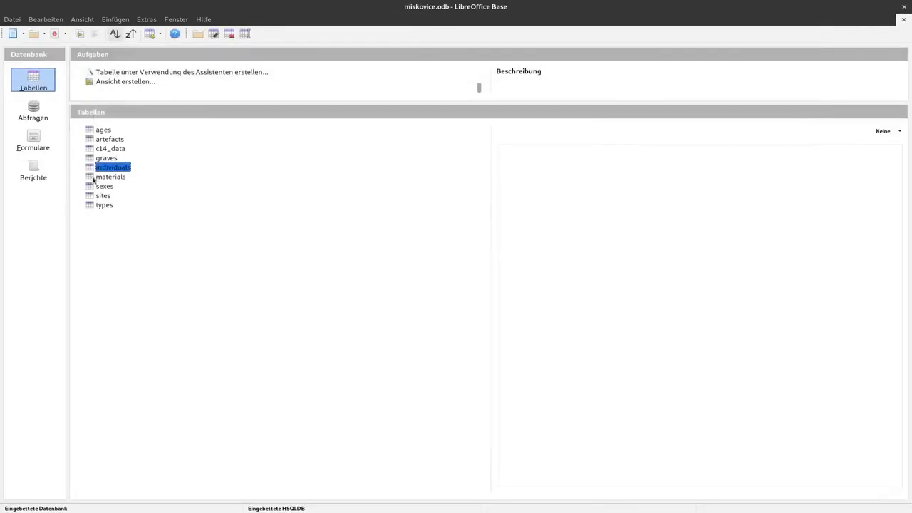
mouse_move(107, 149)
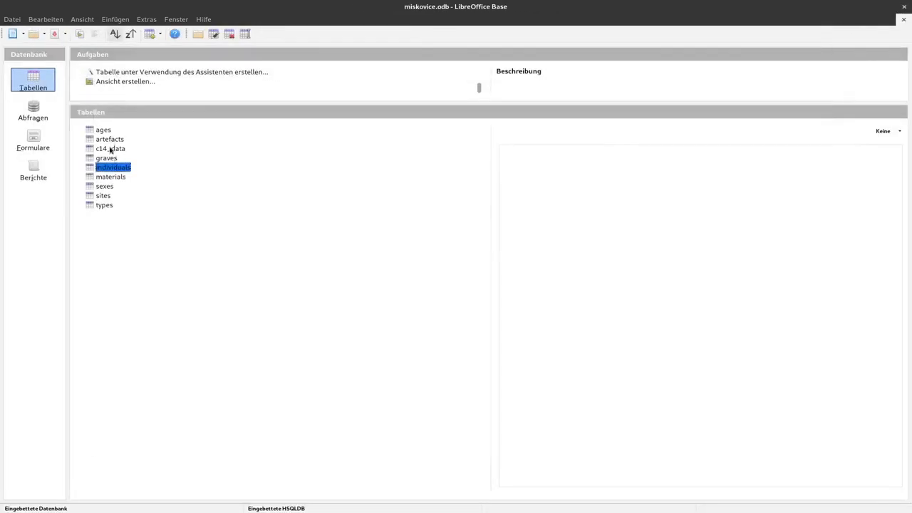
double_click(111, 148)
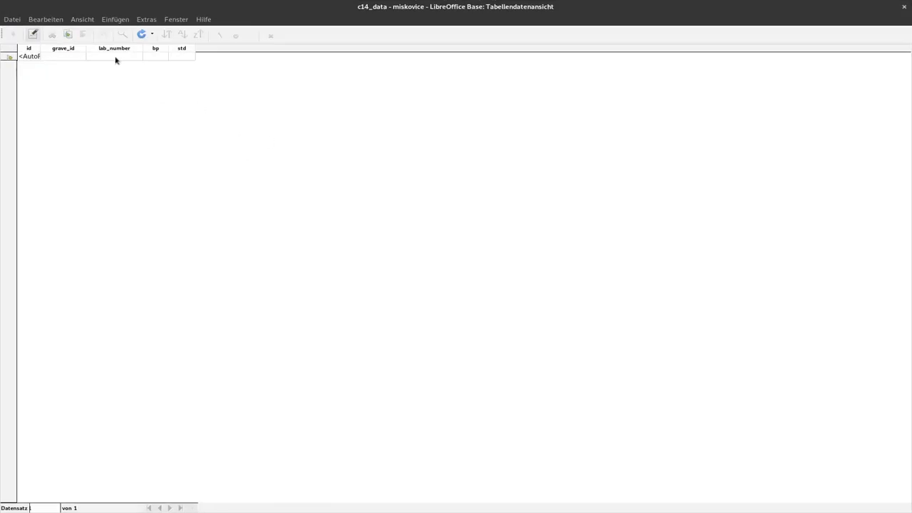
click(904, 7)
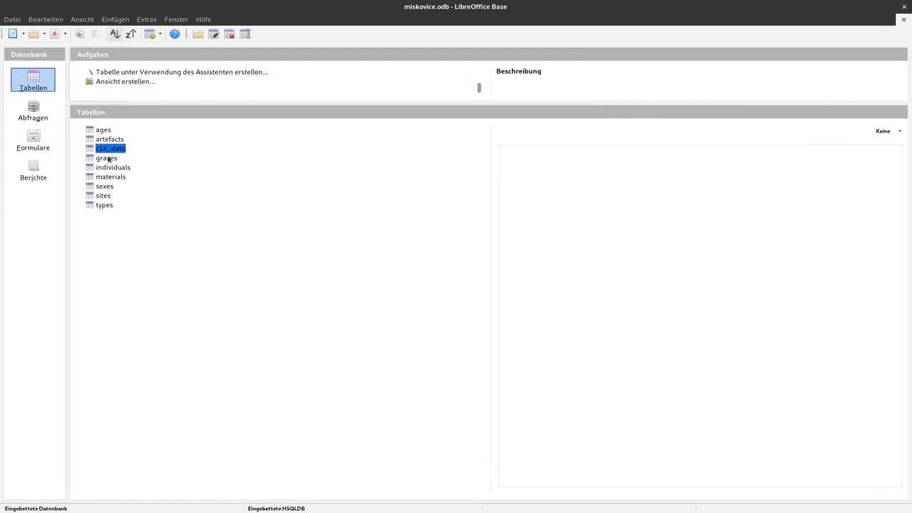
double_click(110, 139)
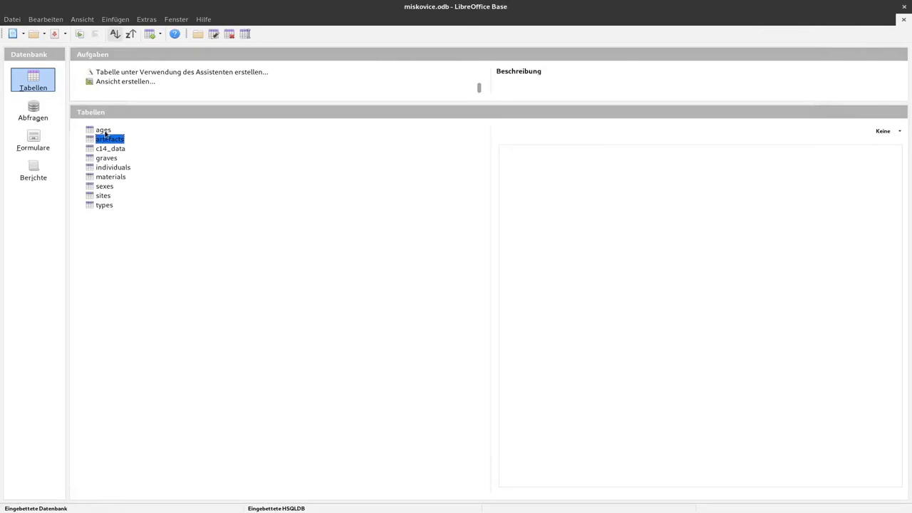
click(103, 130)
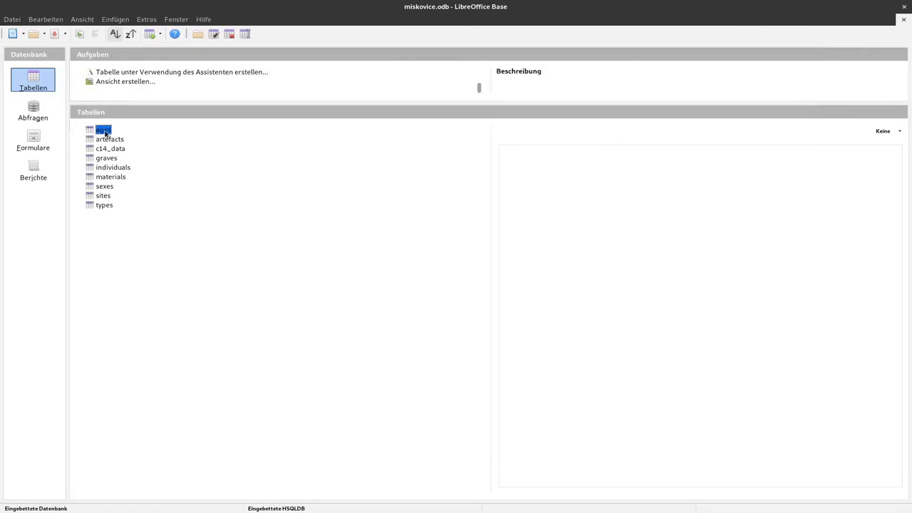
double_click(103, 129)
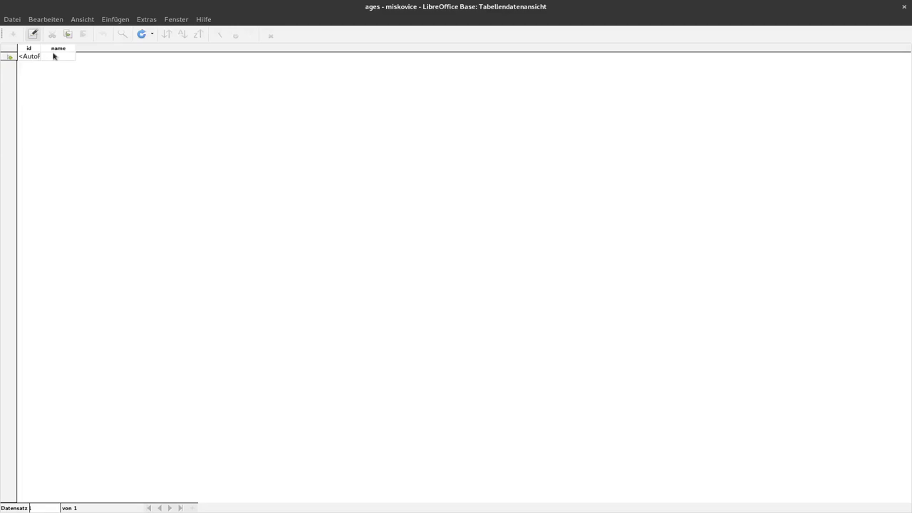
mouse_move(61, 61)
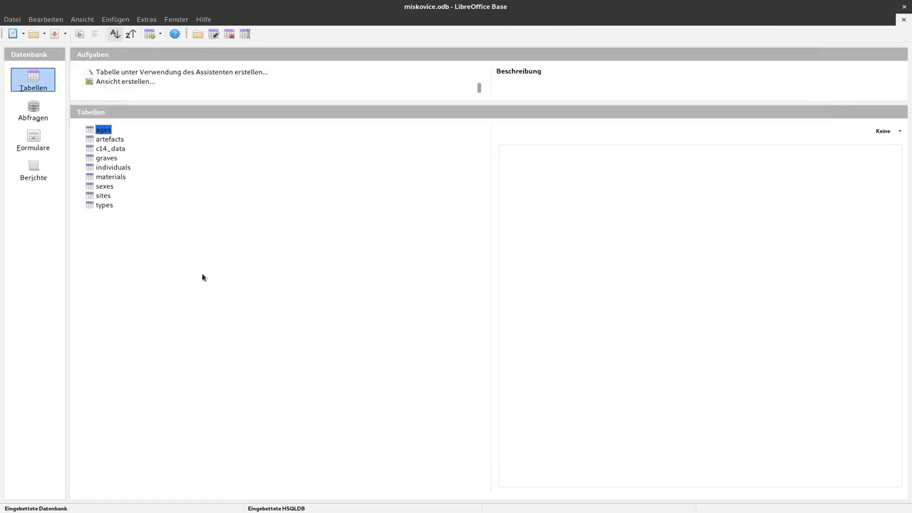
mouse_move(205, 275)
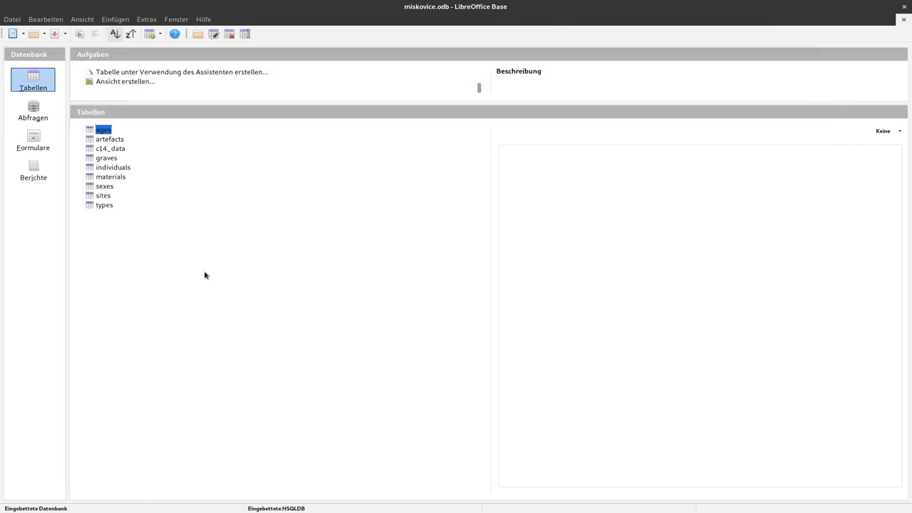
mouse_move(127, 207)
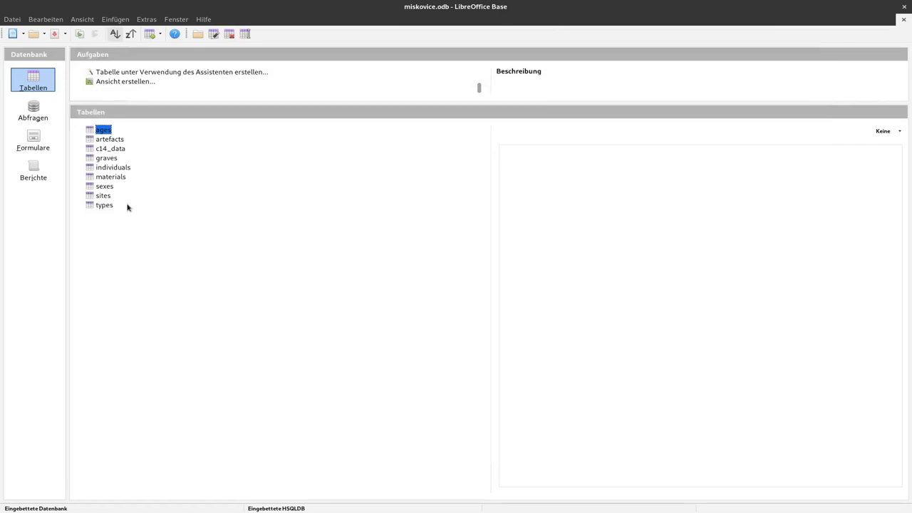
mouse_move(132, 205)
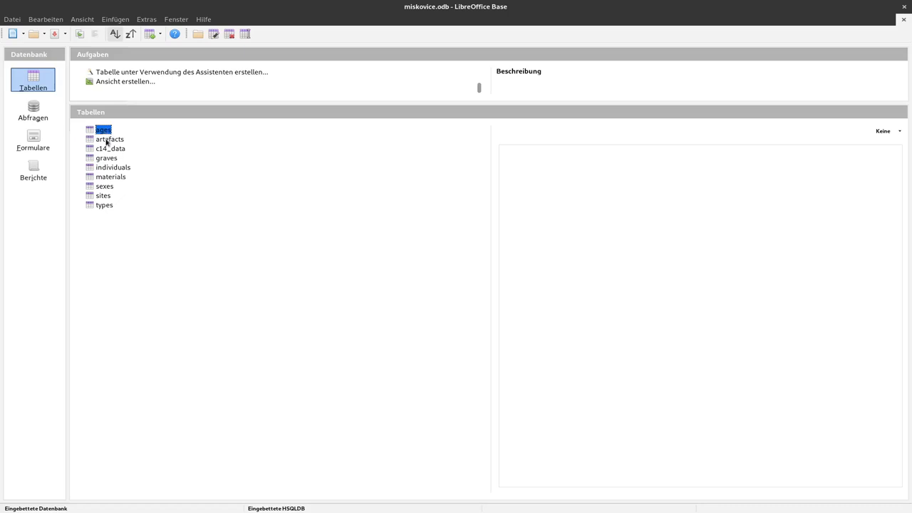
Open the artefacts table, then launch Extras > Beziehungen
double_click(109, 139)
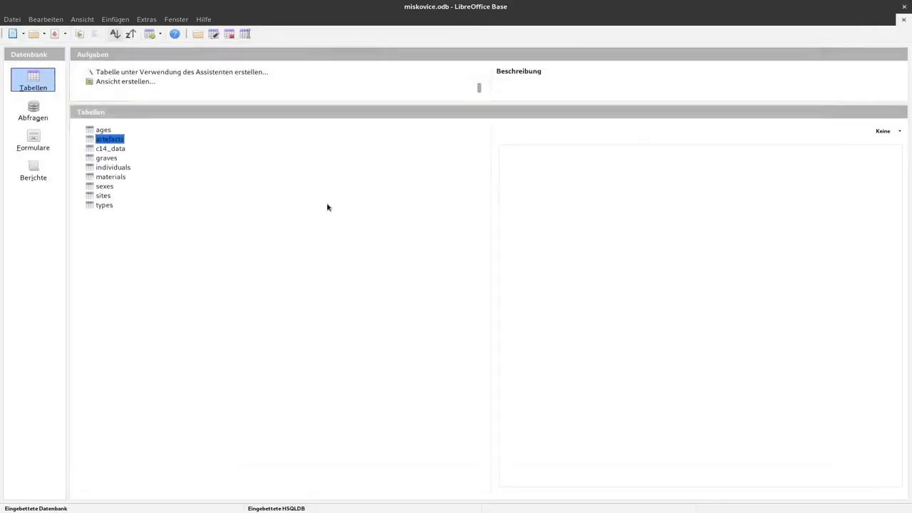
mouse_move(301, 223)
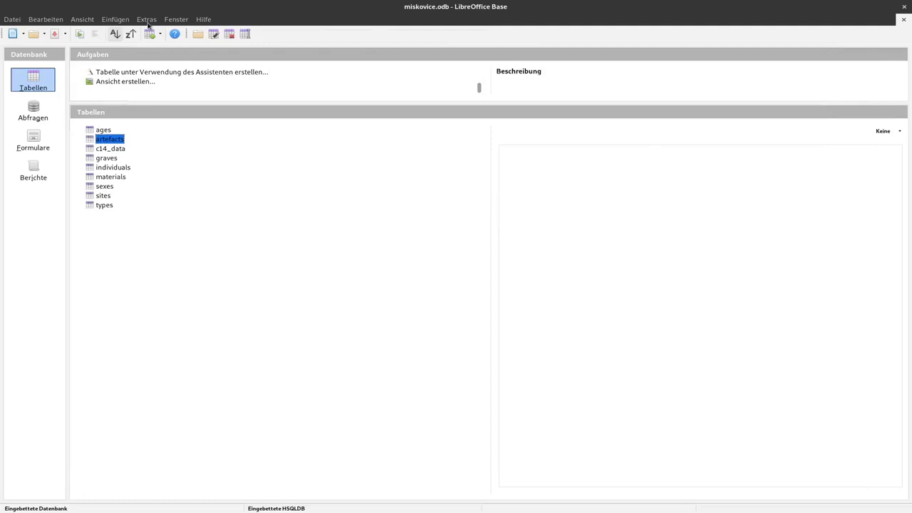
click(146, 19)
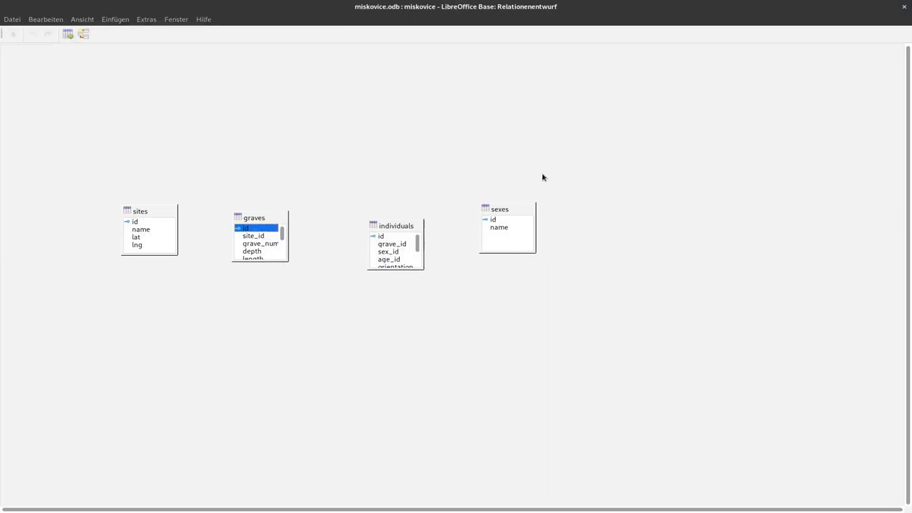
Raise the graves table, then add c14_data, artefacts, ages, types and materials to the diagram
drag(254, 217, 260, 169)
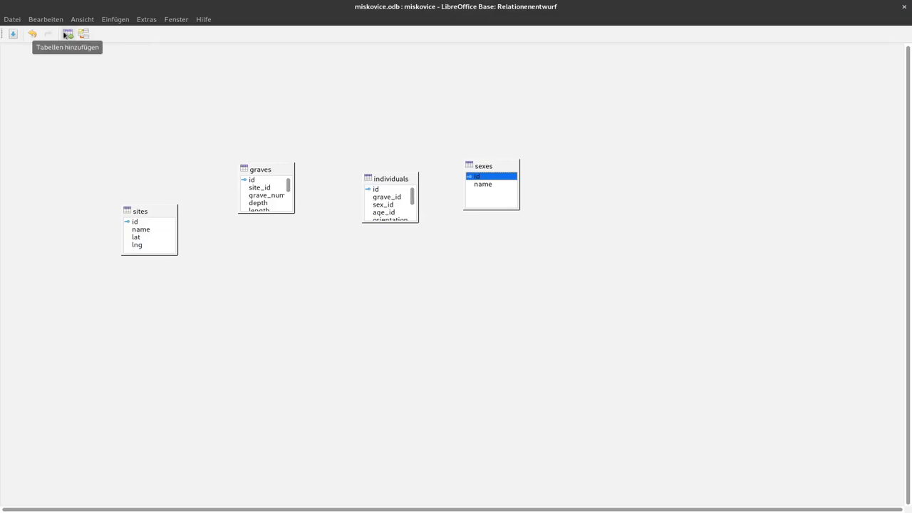
click(67, 33)
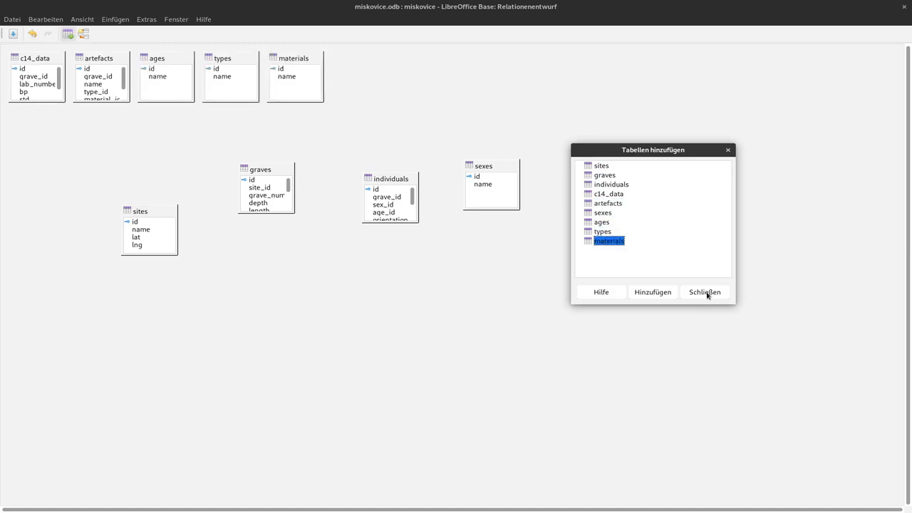
click(704, 292)
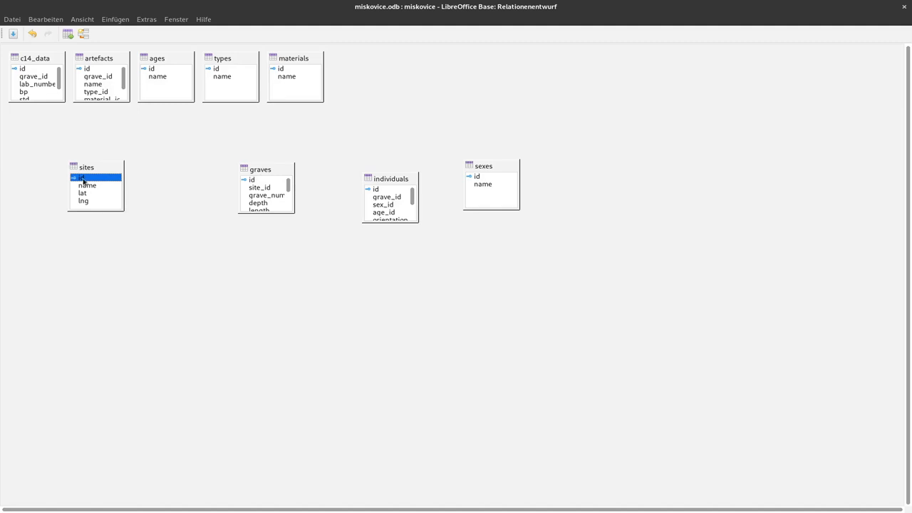
Link sites.id to graves.site_id as a one-to-many relationship
click(83, 193)
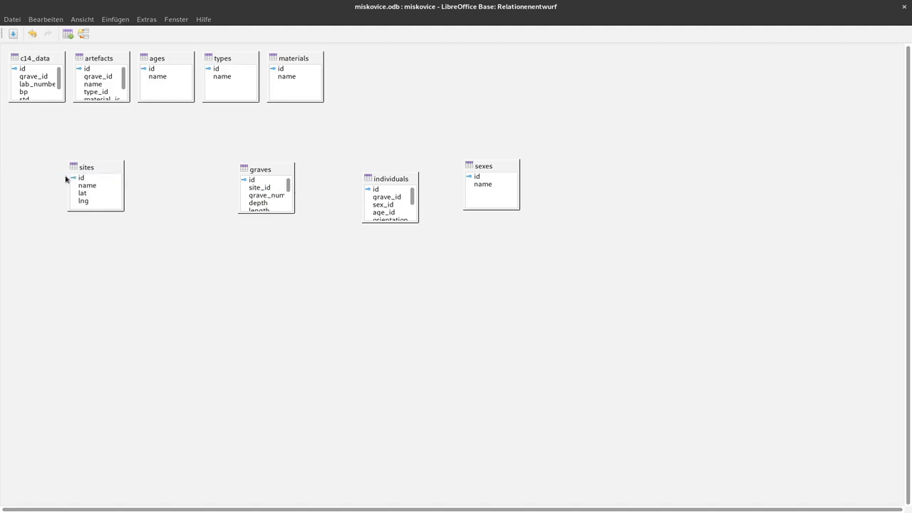
click(81, 177)
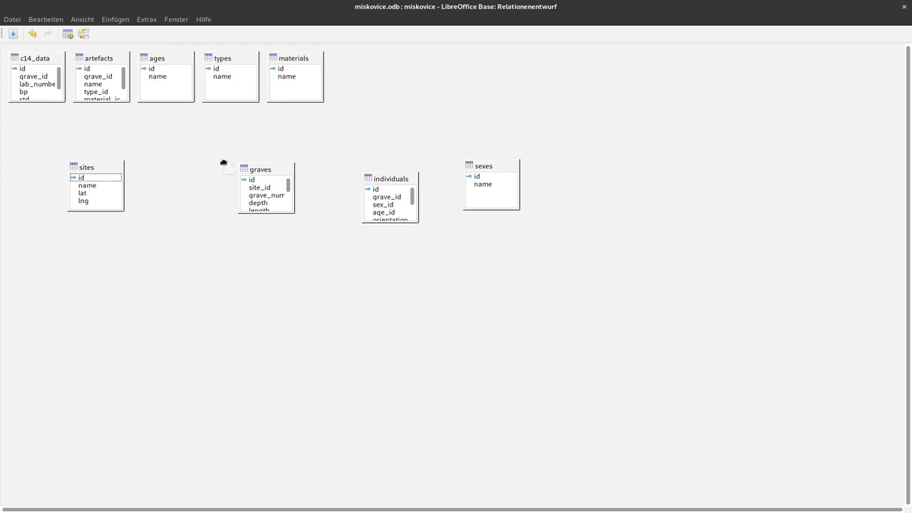
click(260, 188)
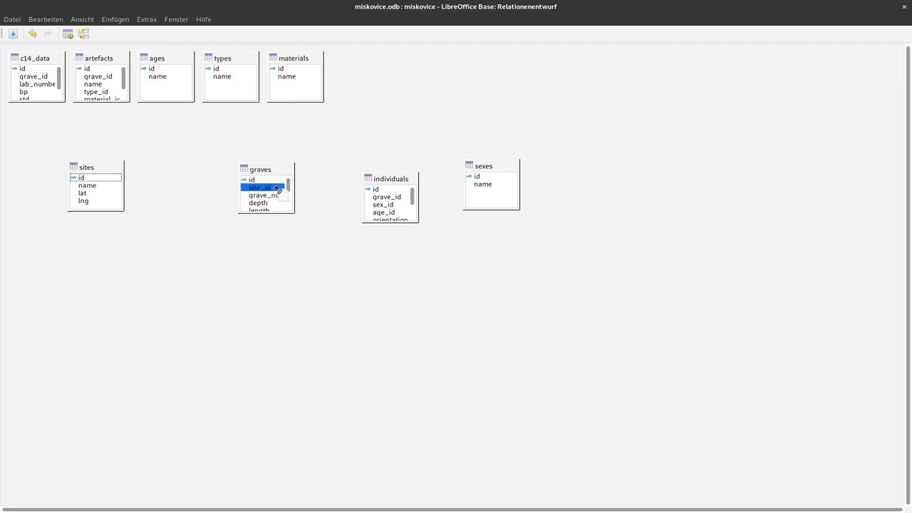
drag(80, 177, 259, 187)
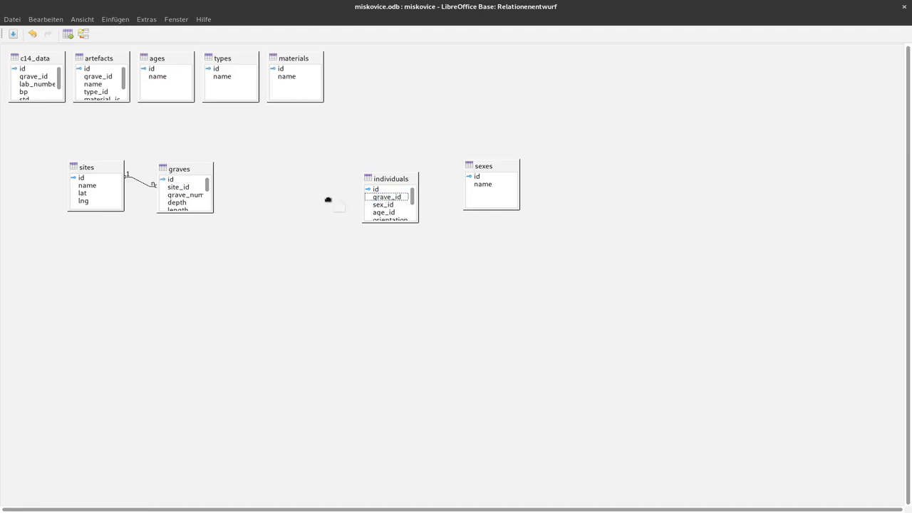
Link graves.id to grave_id in individuals, artefacts and c14_data, repositioning artefacts and c14_data
click(182, 195)
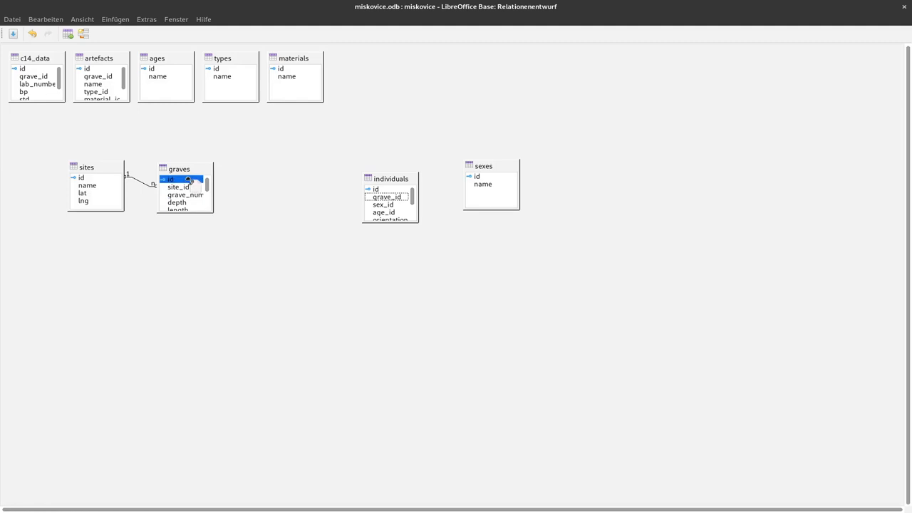
drag(187, 178, 387, 196)
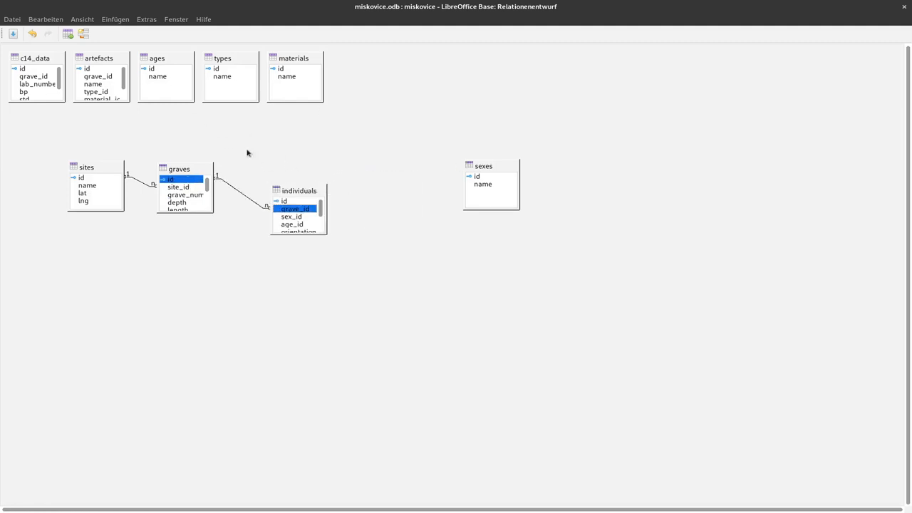
drag(99, 58, 303, 267)
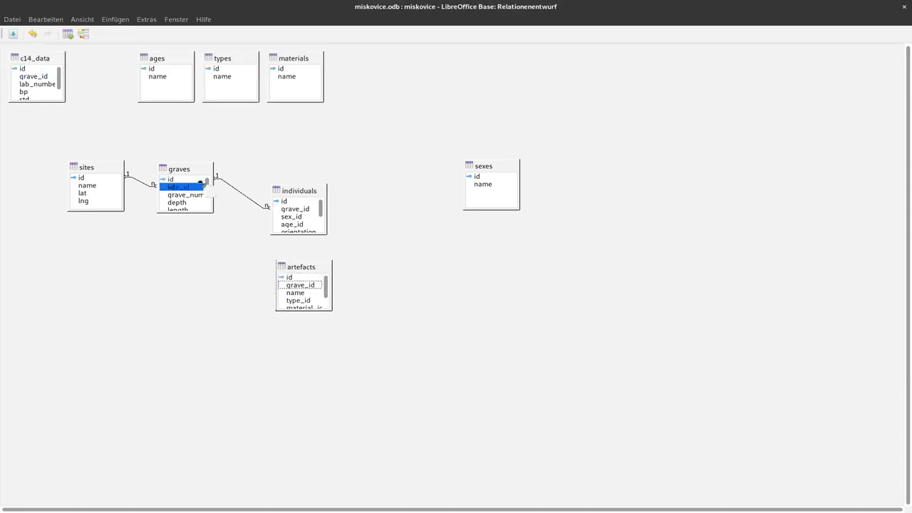
click(299, 284)
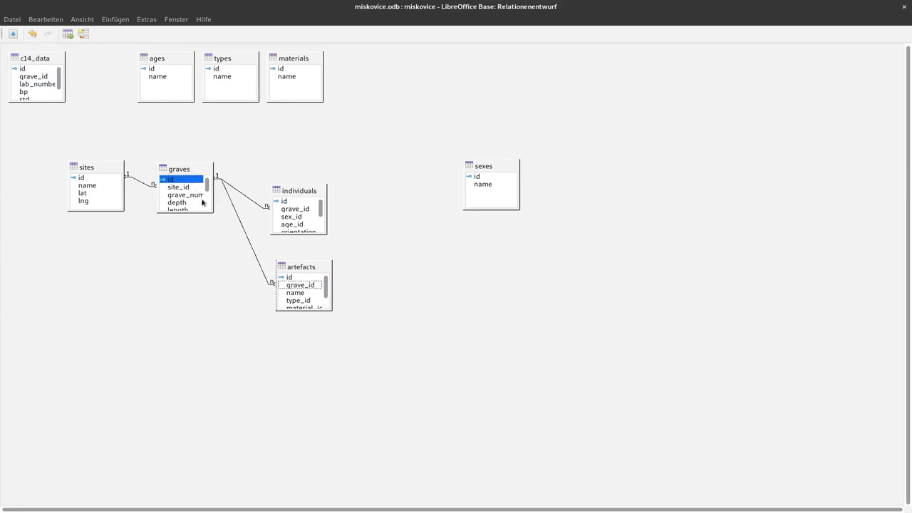
mouse_move(122, 70)
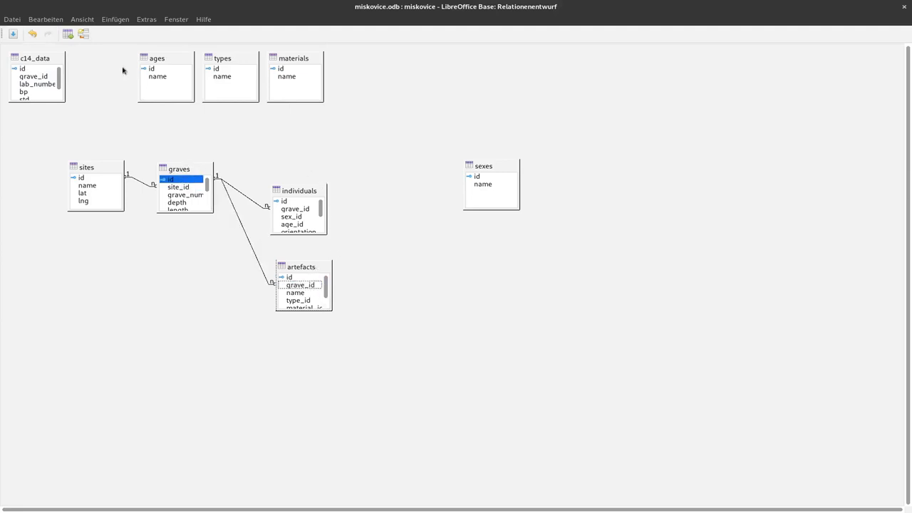
drag(34, 58, 302, 335)
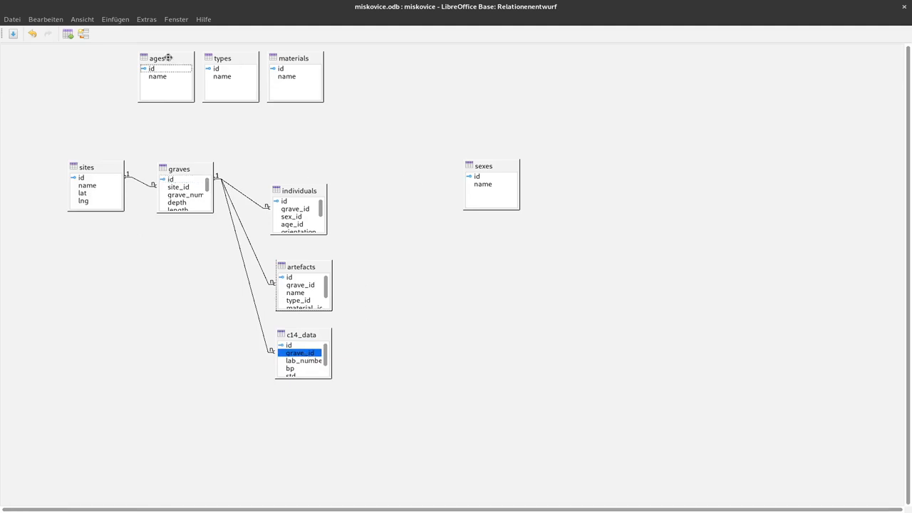
Move the lookup tables rightward, placing types and materials beside artefacts
drag(165, 57, 444, 278)
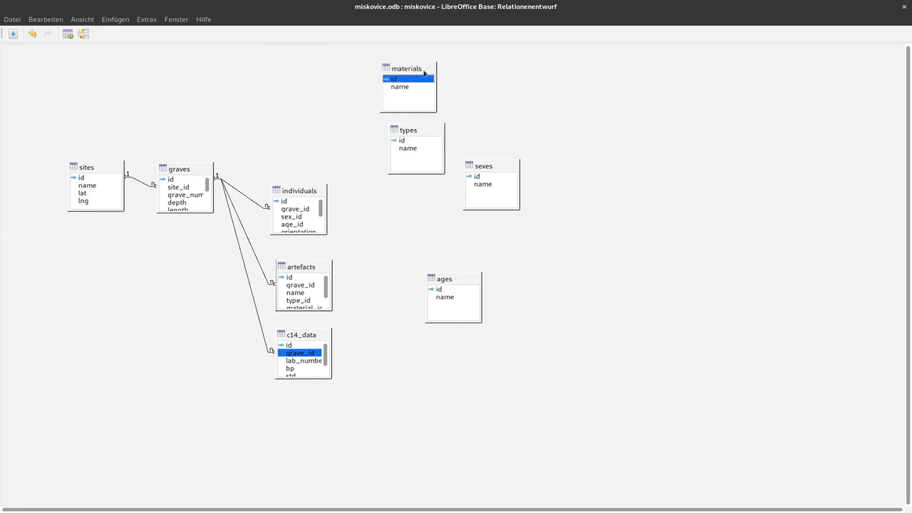
mouse_move(417, 71)
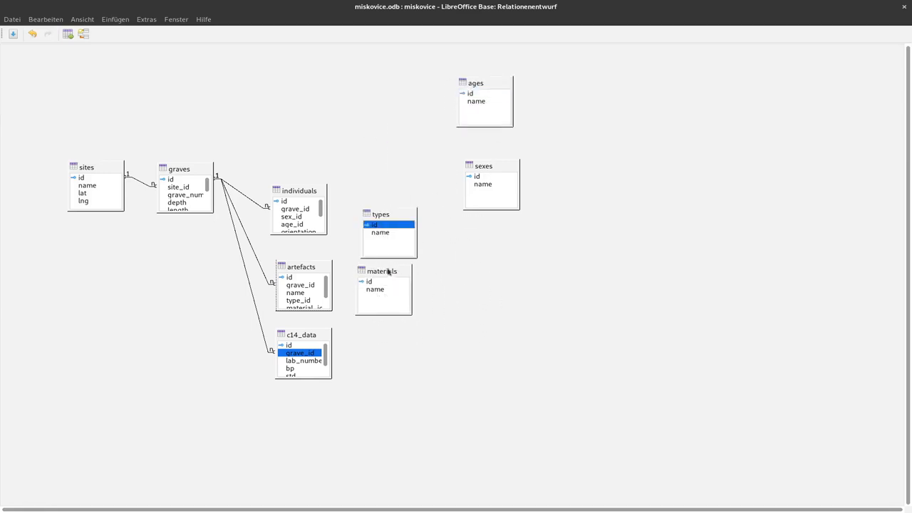
drag(383, 271, 404, 287)
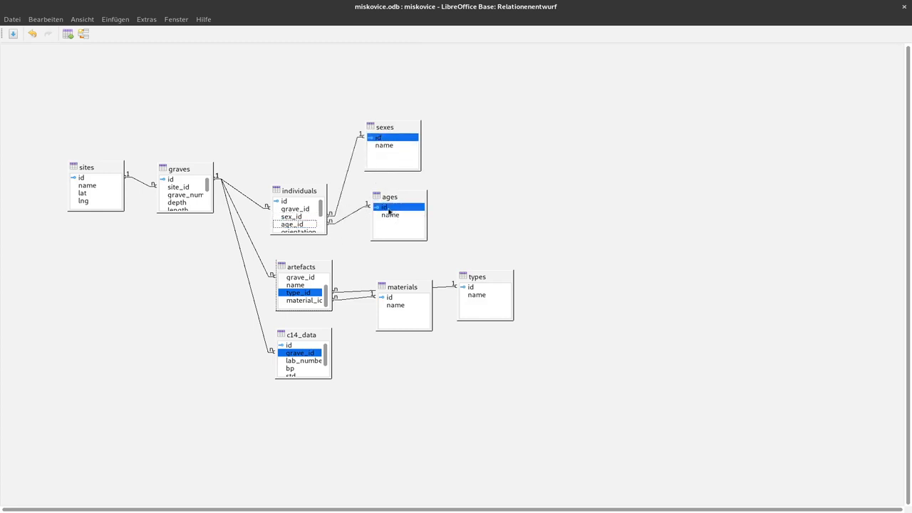
mouse_move(350, 173)
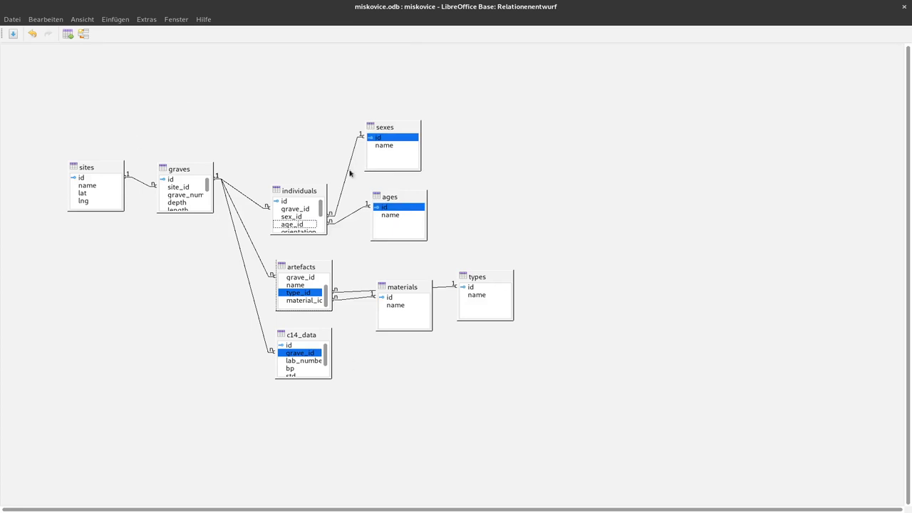
mouse_move(408, 259)
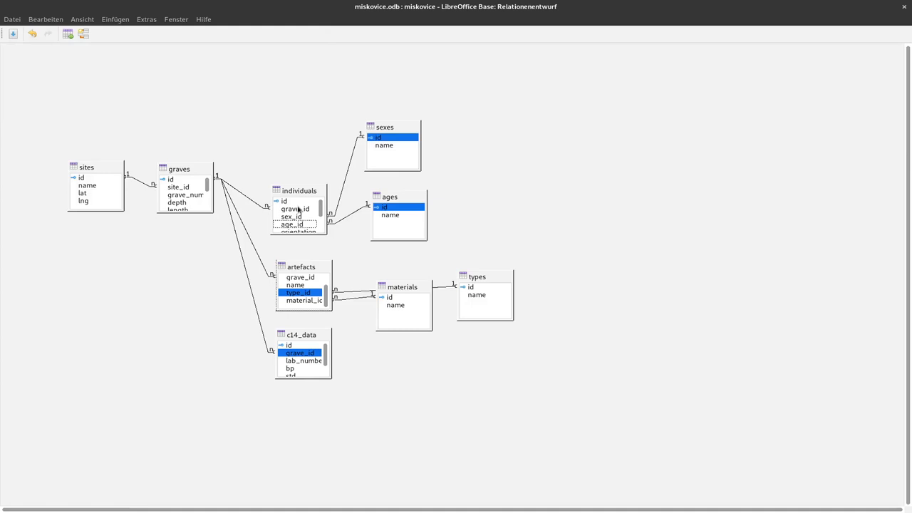
mouse_move(339, 240)
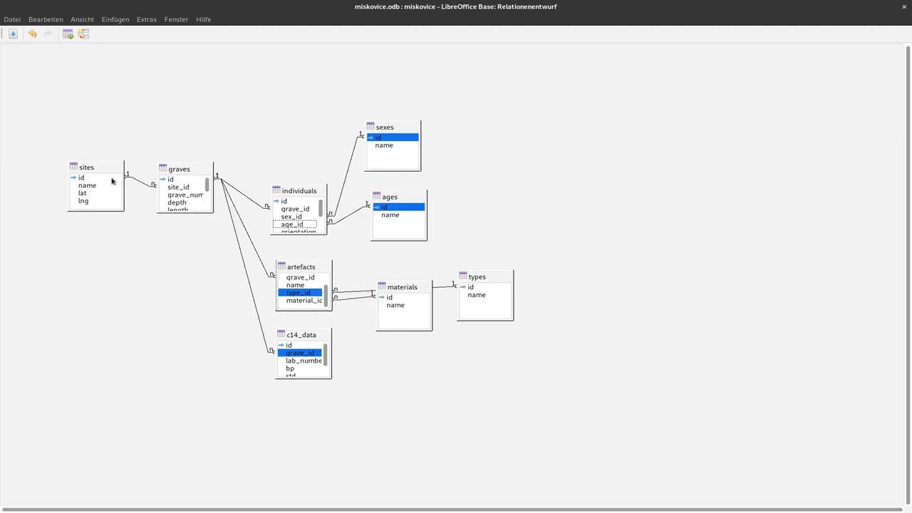
mouse_move(196, 184)
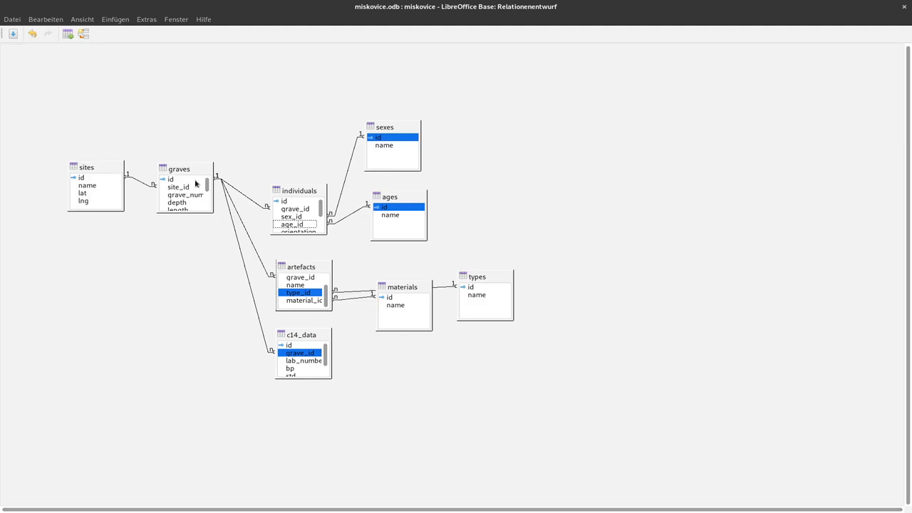